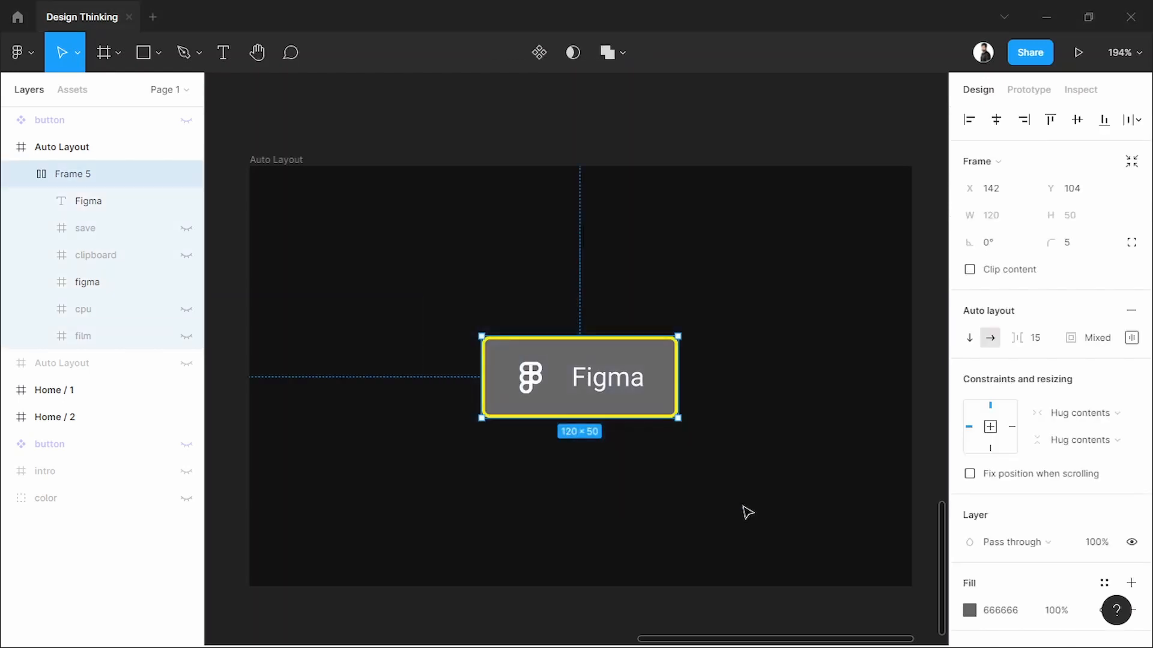
mouse_move(613, 493)
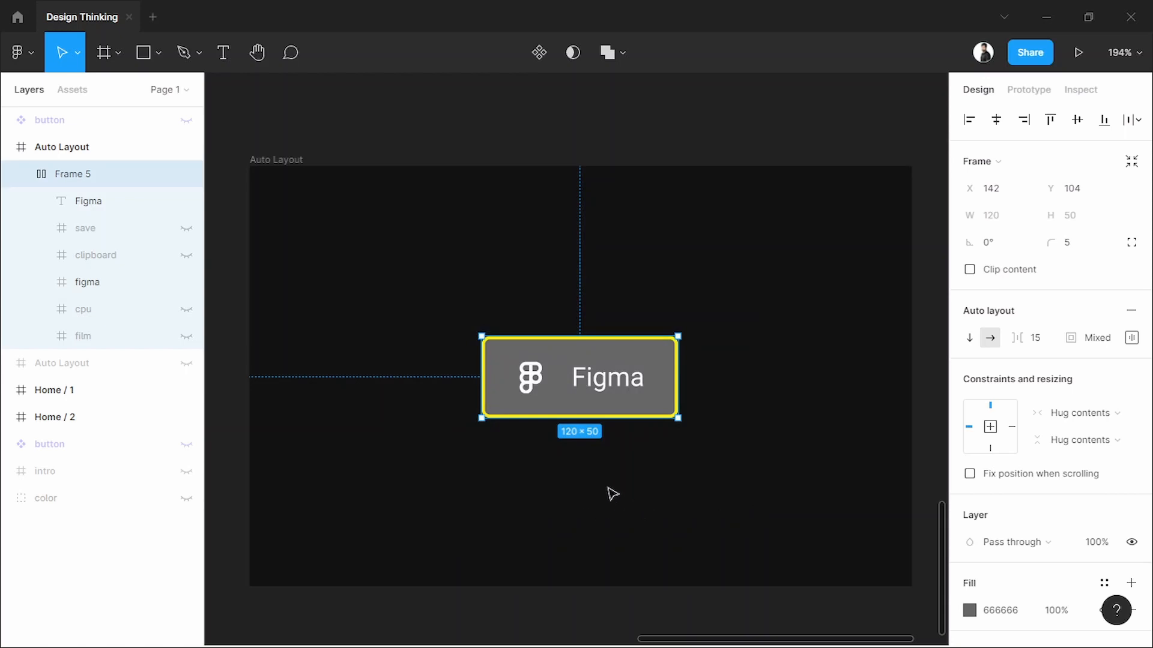
Edit the Figma button's label text, typing 'This a Butt'
double_click(606, 377)
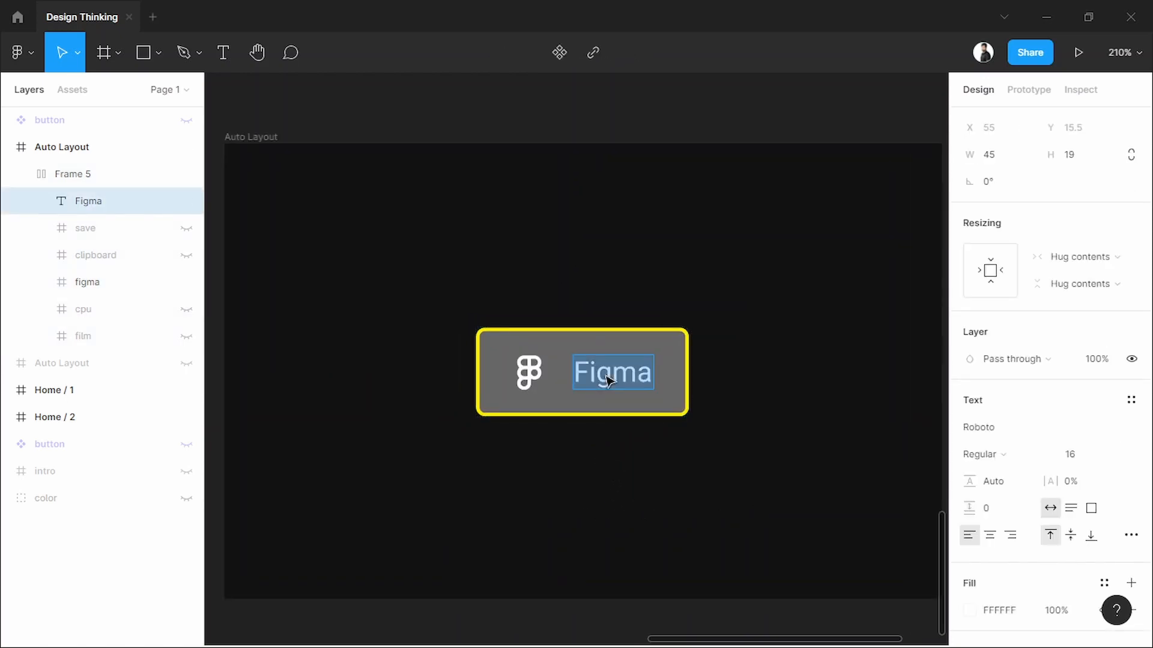
text(This a Butt)
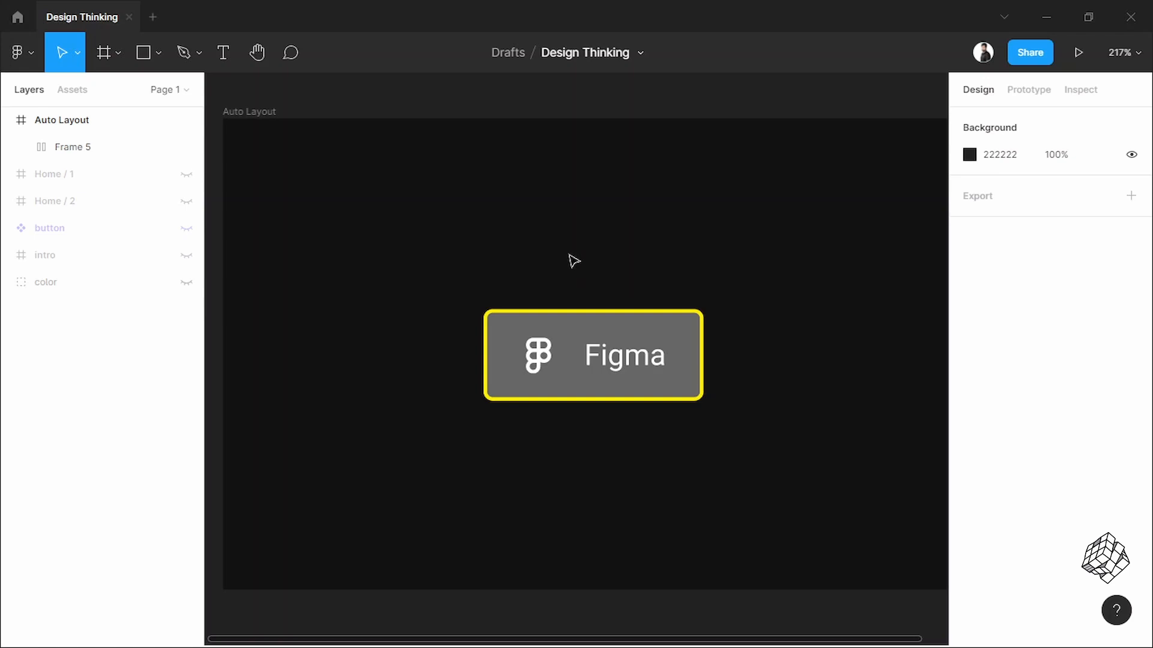
mouse_move(576, 237)
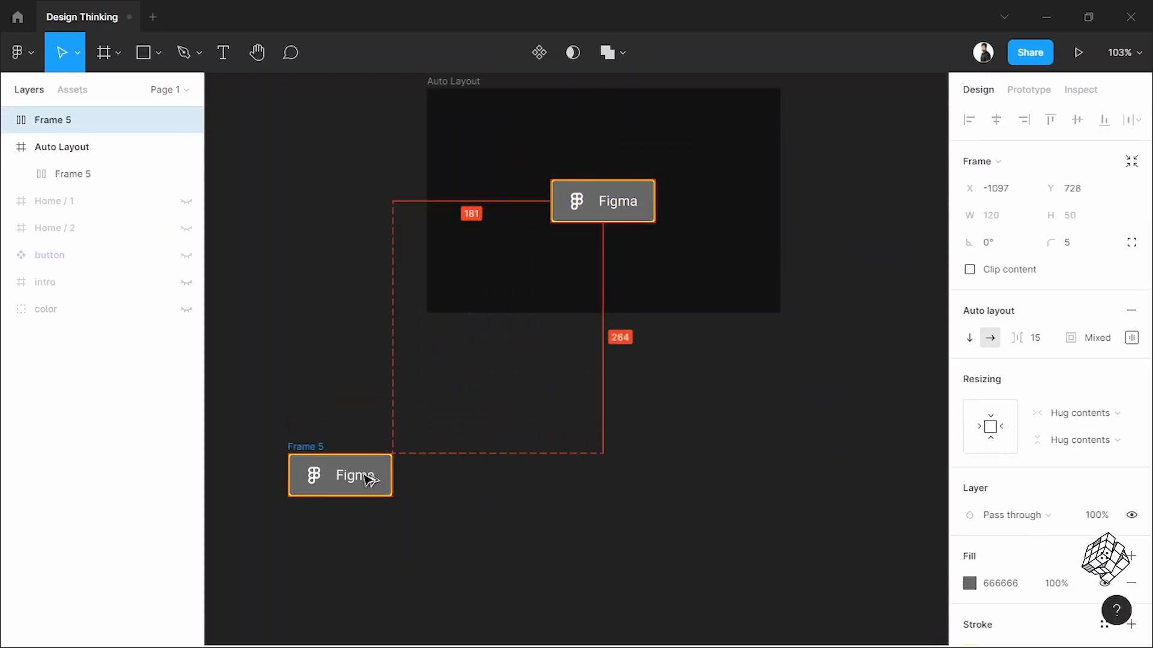
Copy the button below the frame and rename its layer 'button / no'
drag(340, 476, 331, 507)
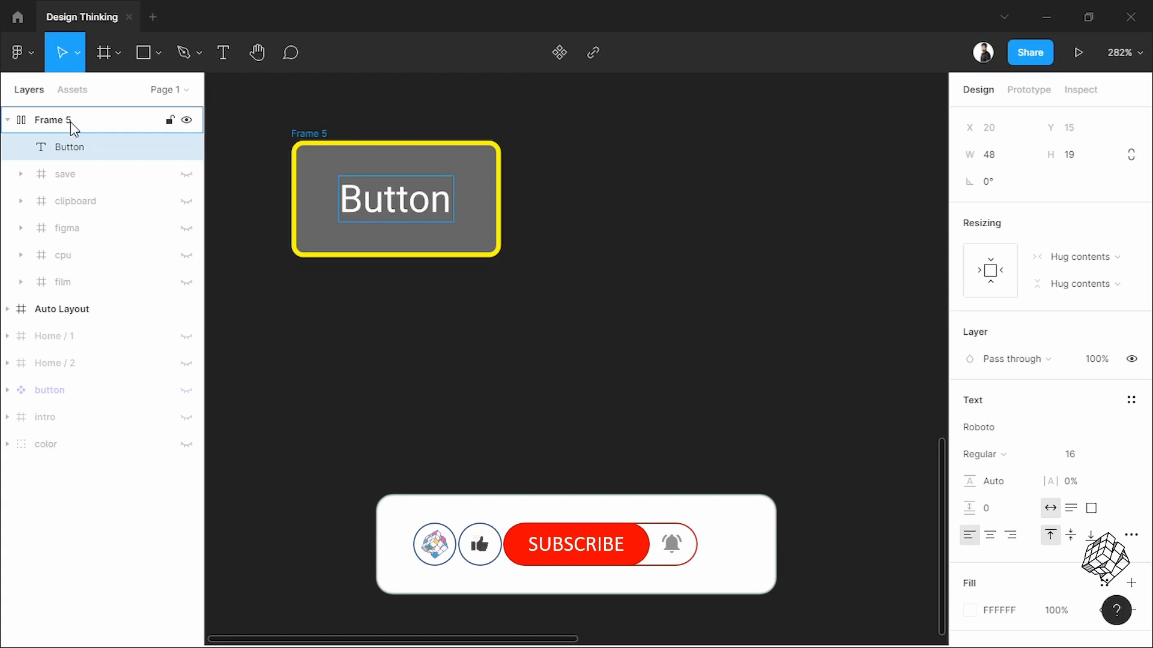
double_click(52, 121)
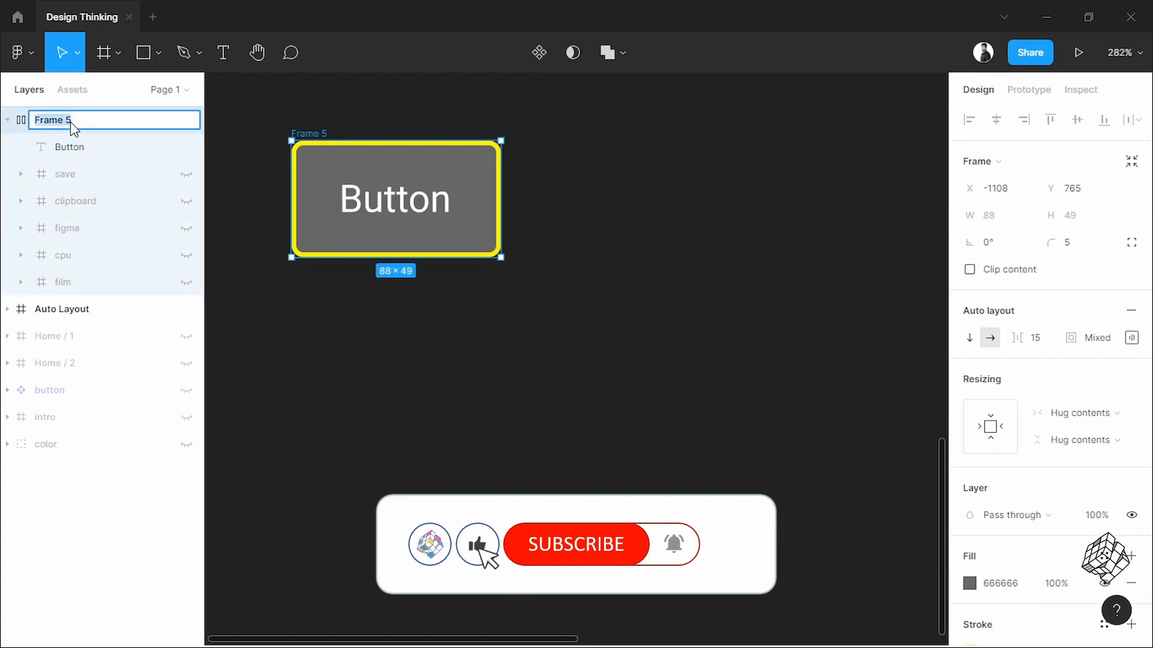
text(button)
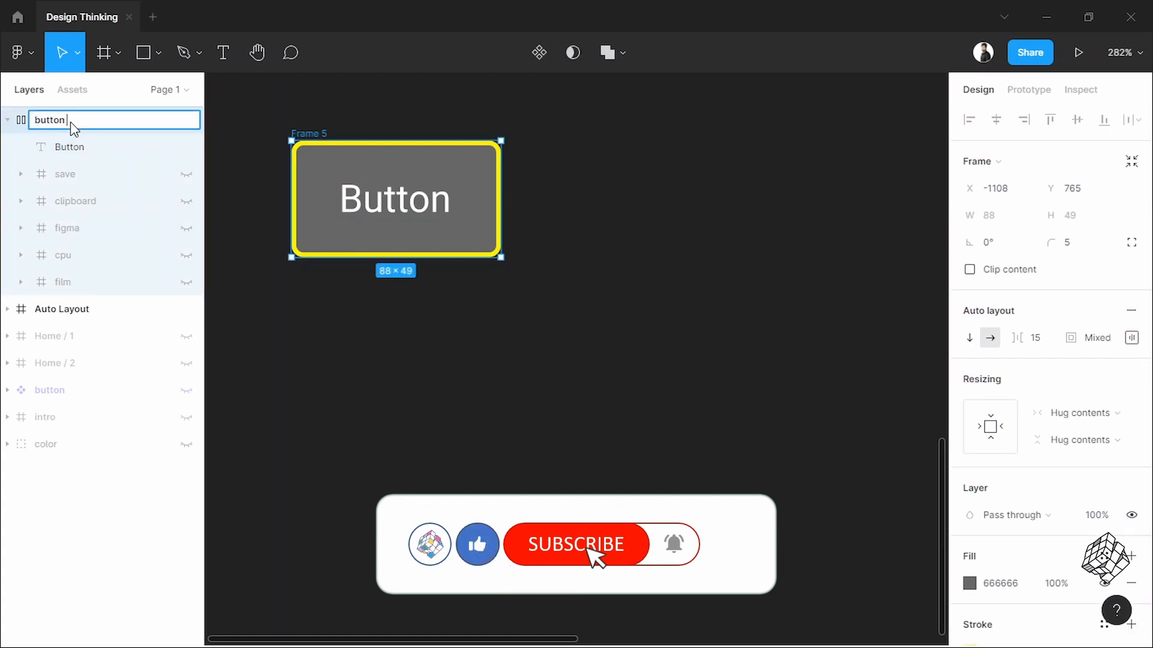
text(/ nd)
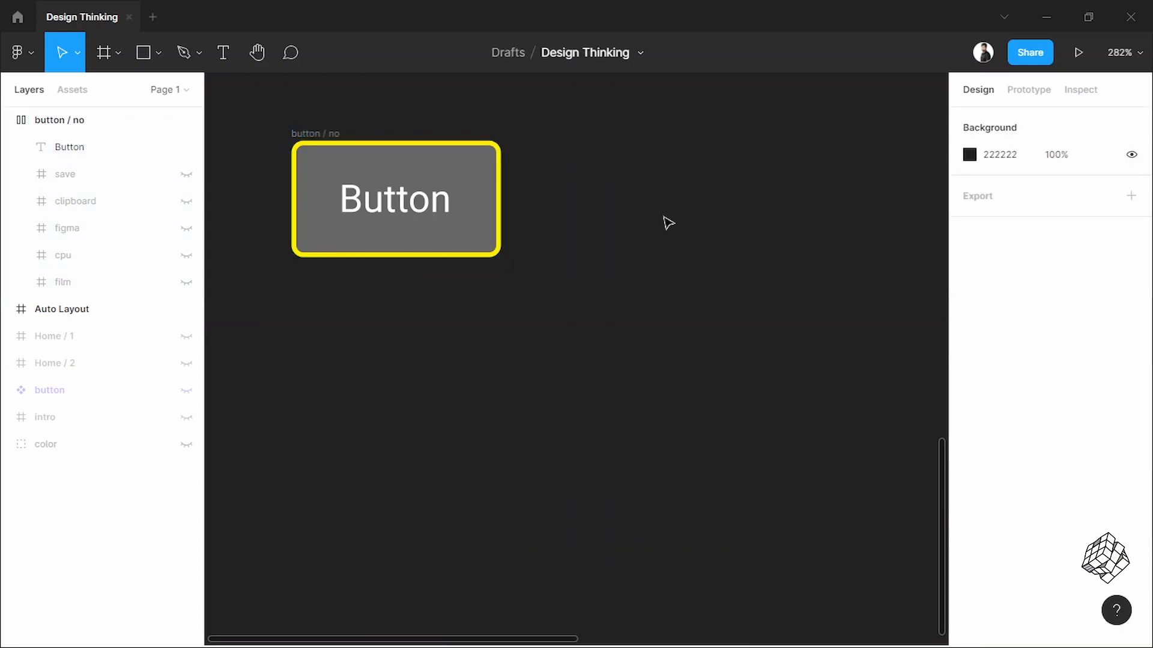
Duplicate the 'button / no' frame below itself and expand the copy's layers
click(395, 198)
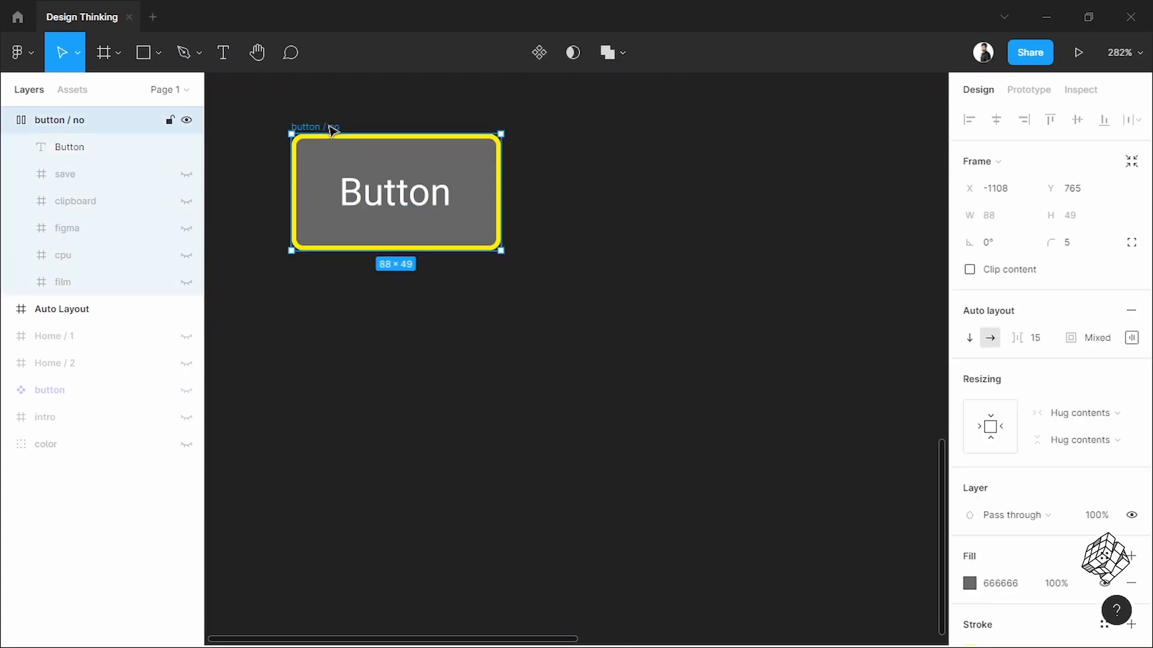
drag(395, 191, 395, 367)
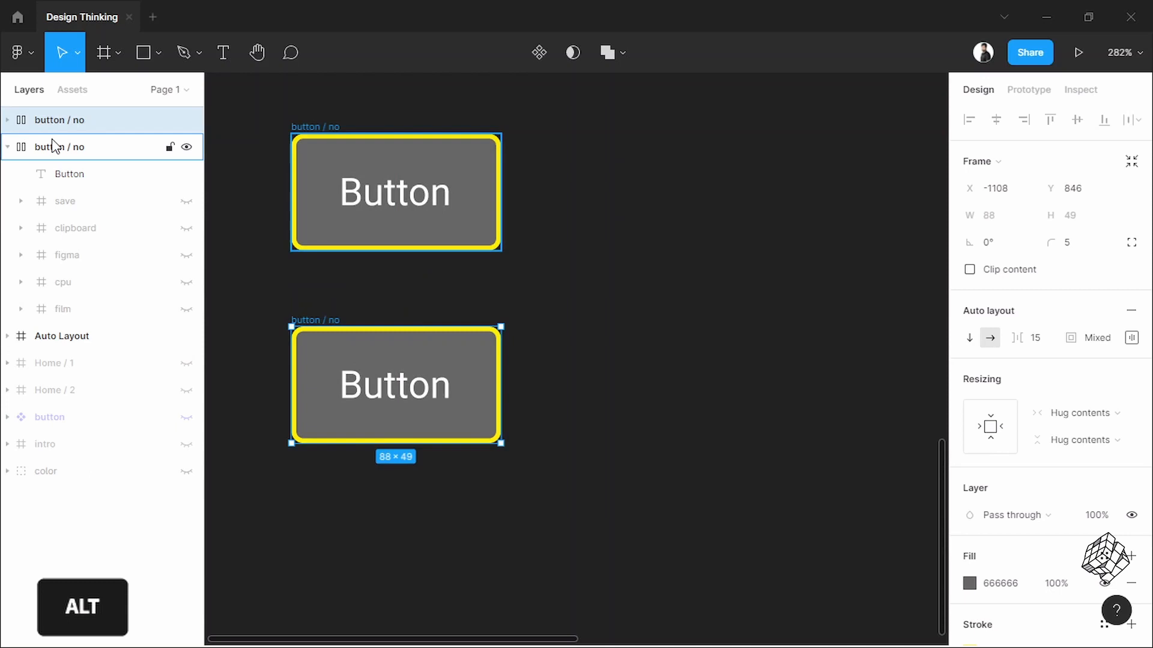
click(7, 146)
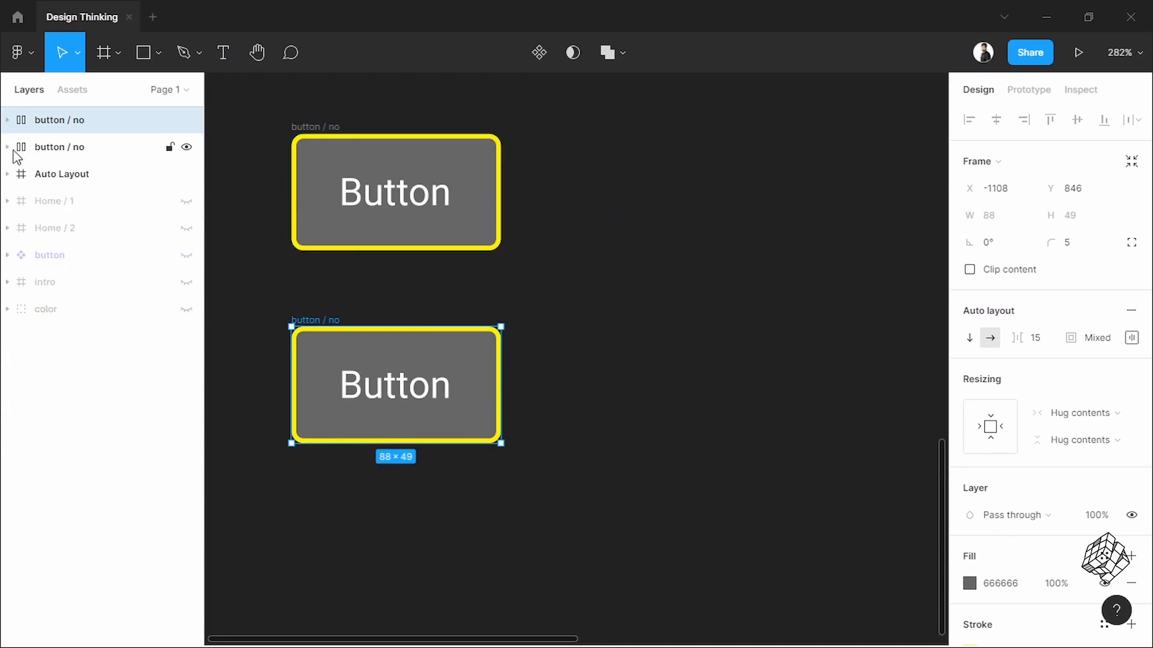
click(8, 120)
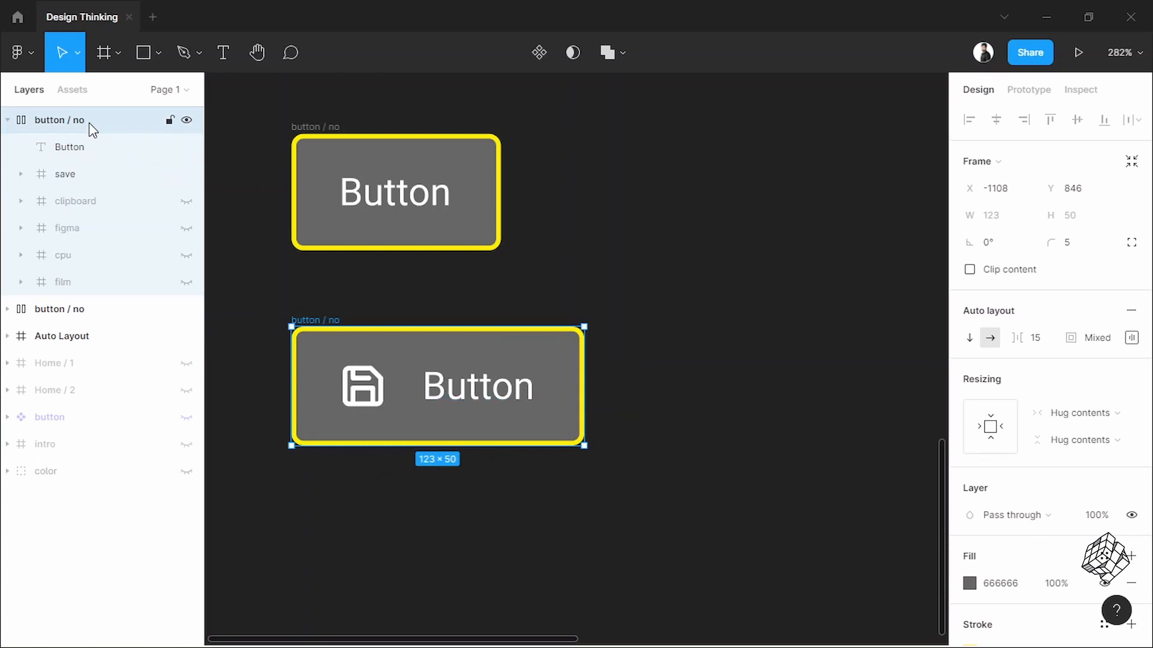
Rename the copy 'button / yes / save' as the save-icon variant
text(y)
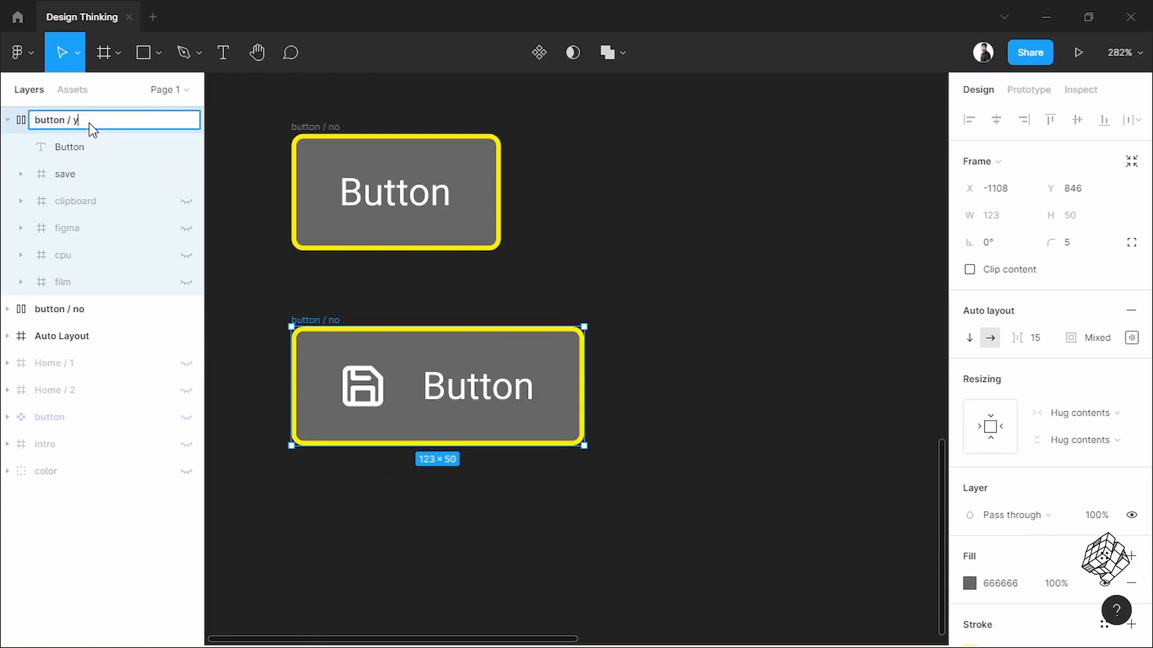
text(es)
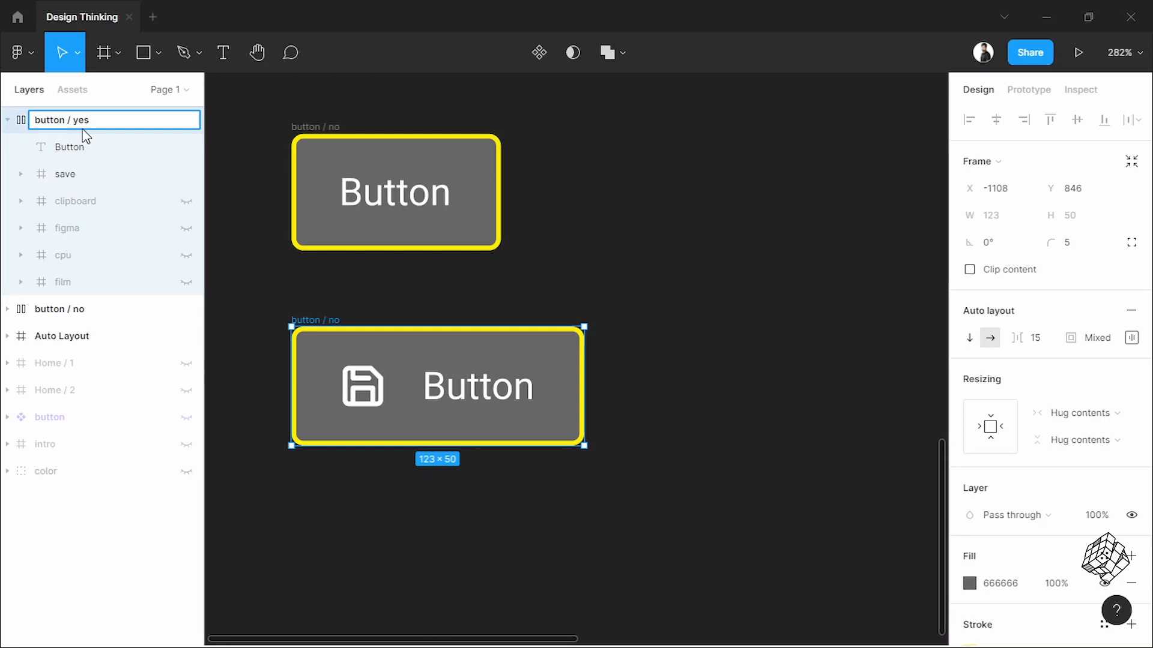
click(94, 121)
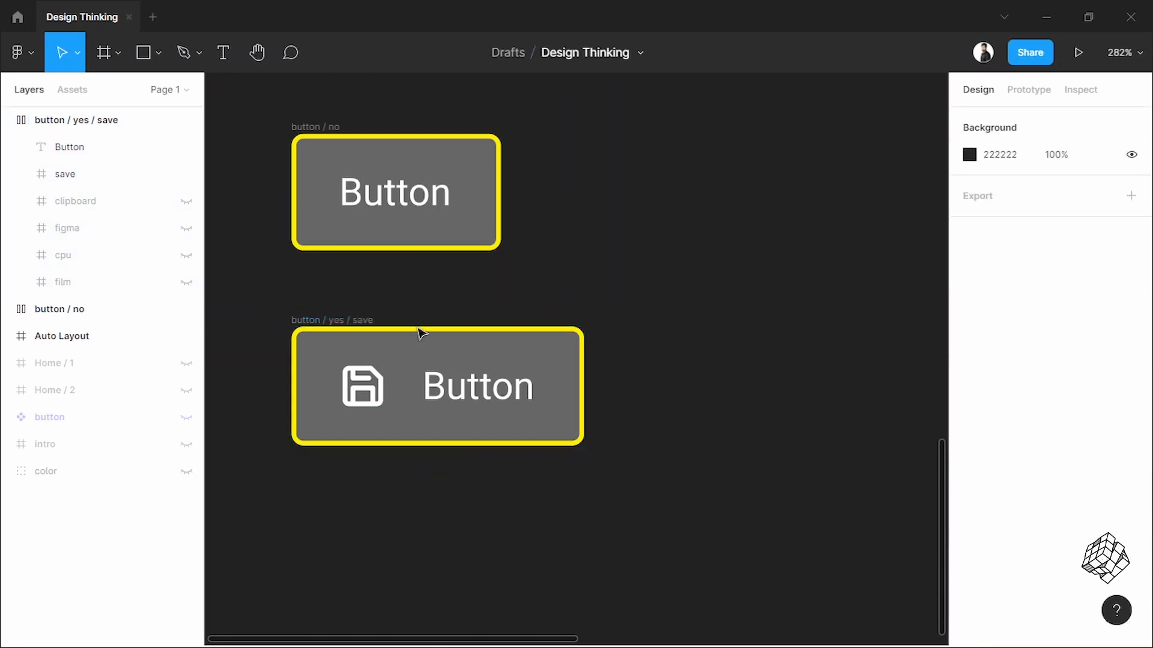
Duplicate the save variant just below it for the clipboard icon
scroll(down, 3)
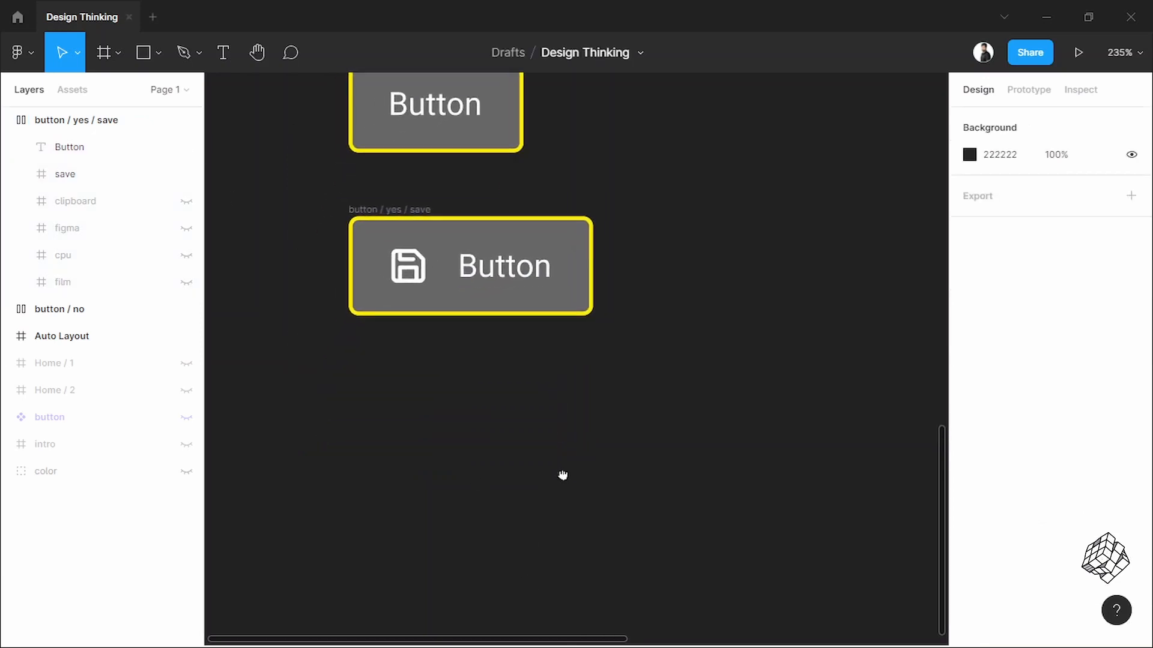
scroll(down, 3)
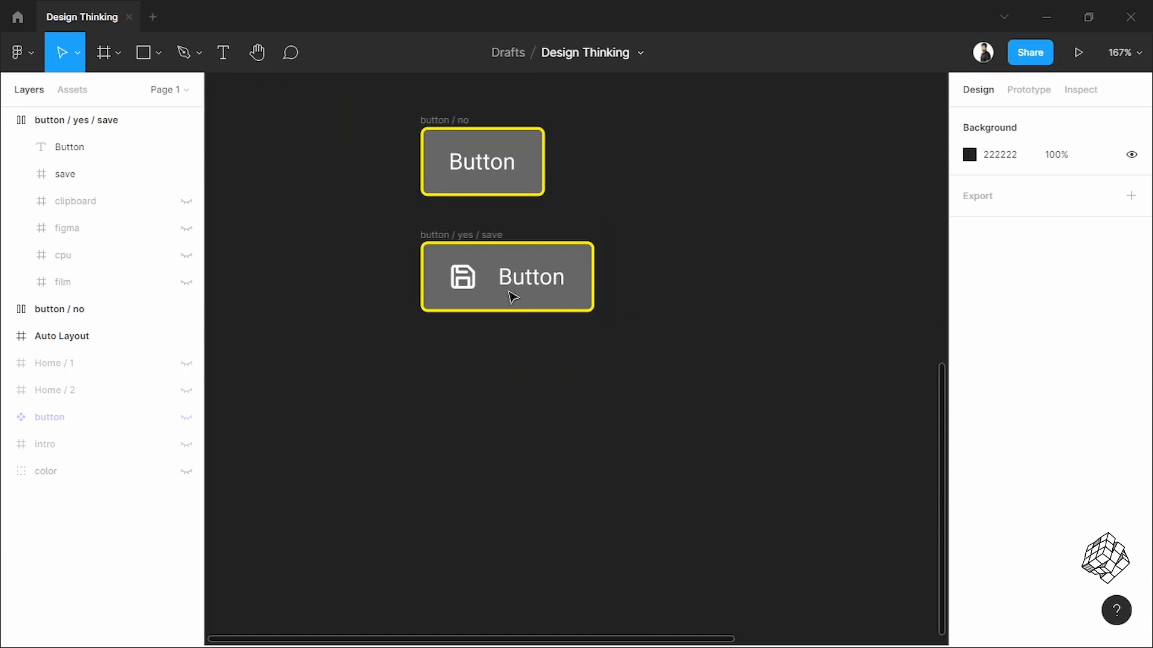
click(507, 276)
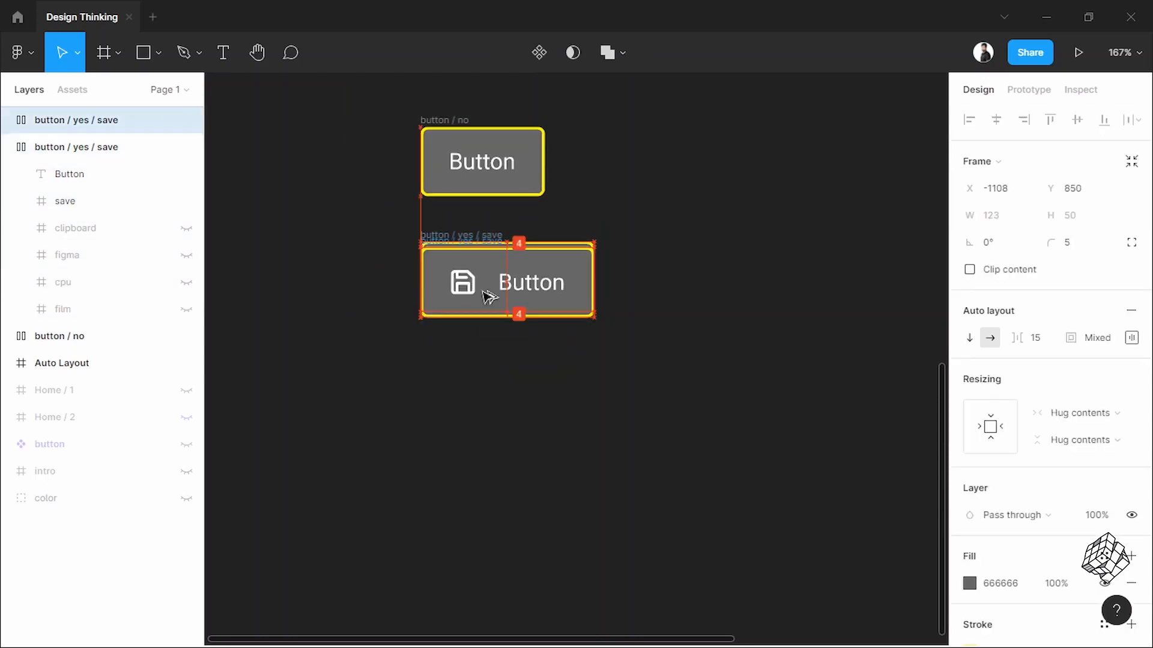
drag(507, 281, 506, 372)
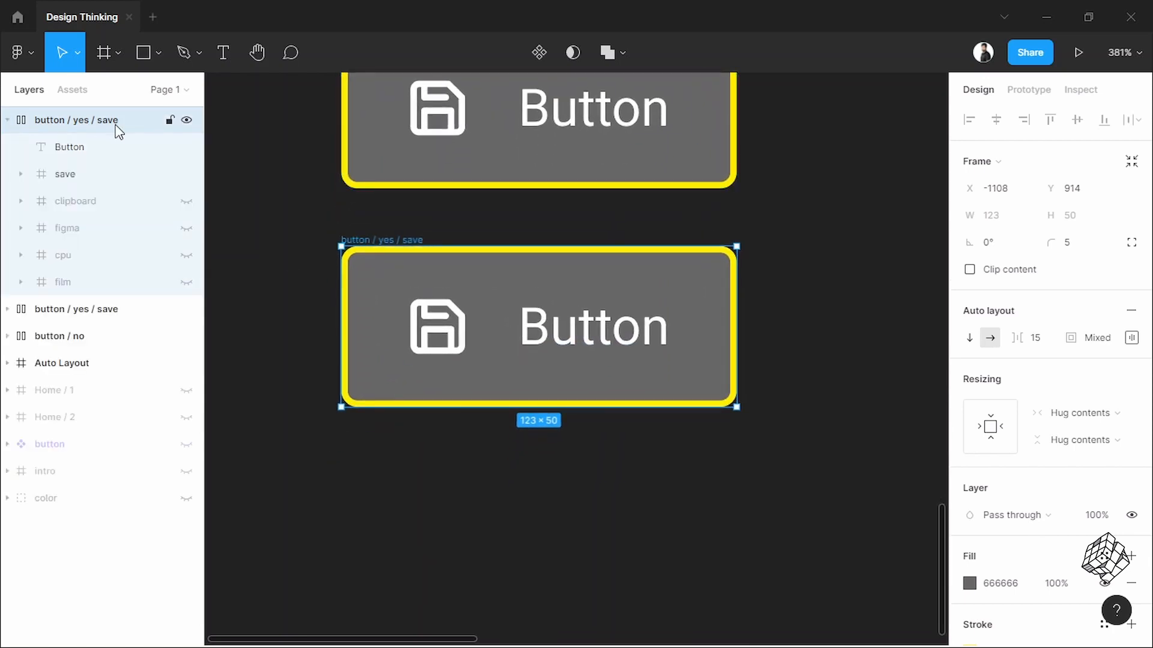
Show the clipboard icon in the copy and rename it 'button / yes / clipboard'
click(187, 174)
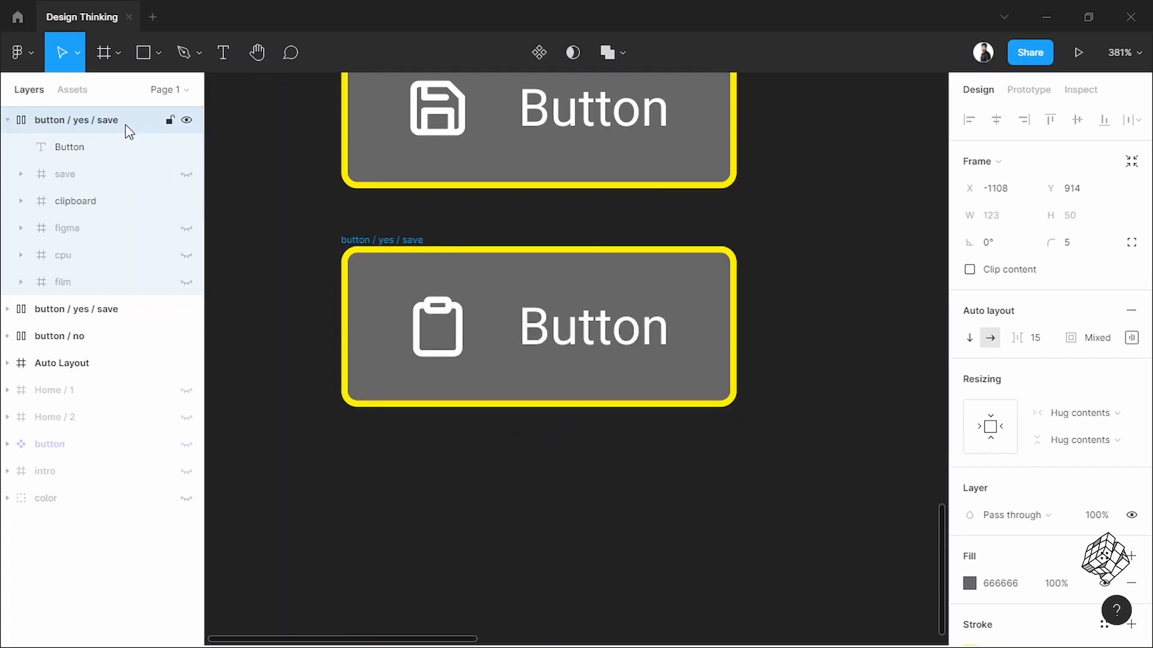
double_click(76, 120)
text(c)
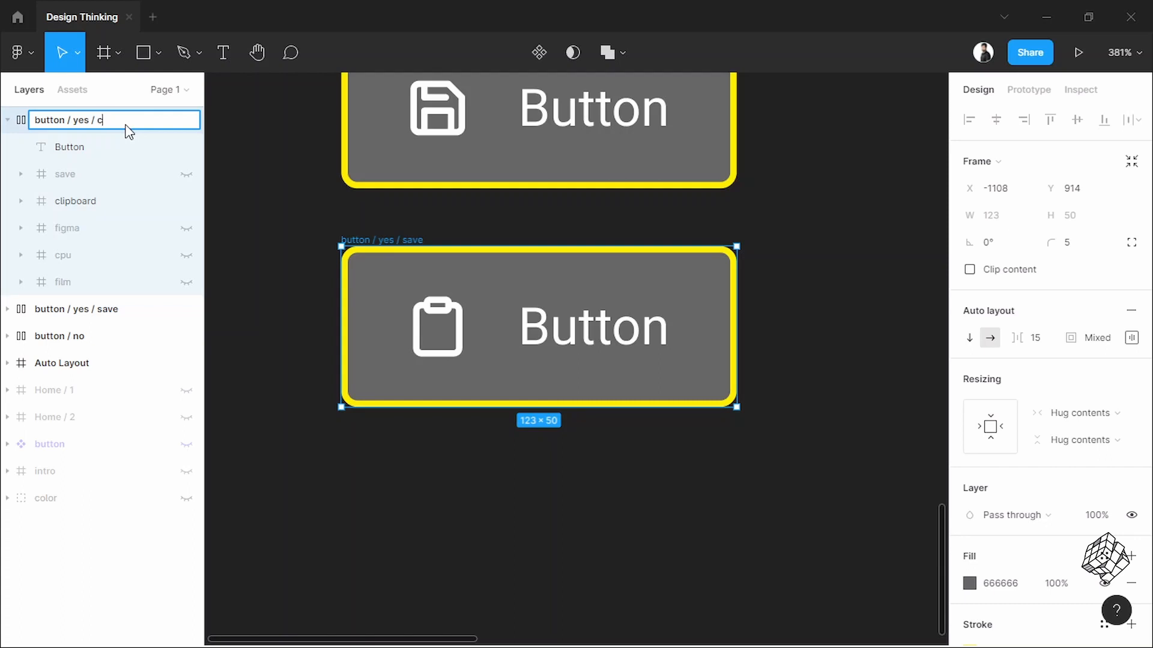
text(lipboard)
text(button / yes / figma)
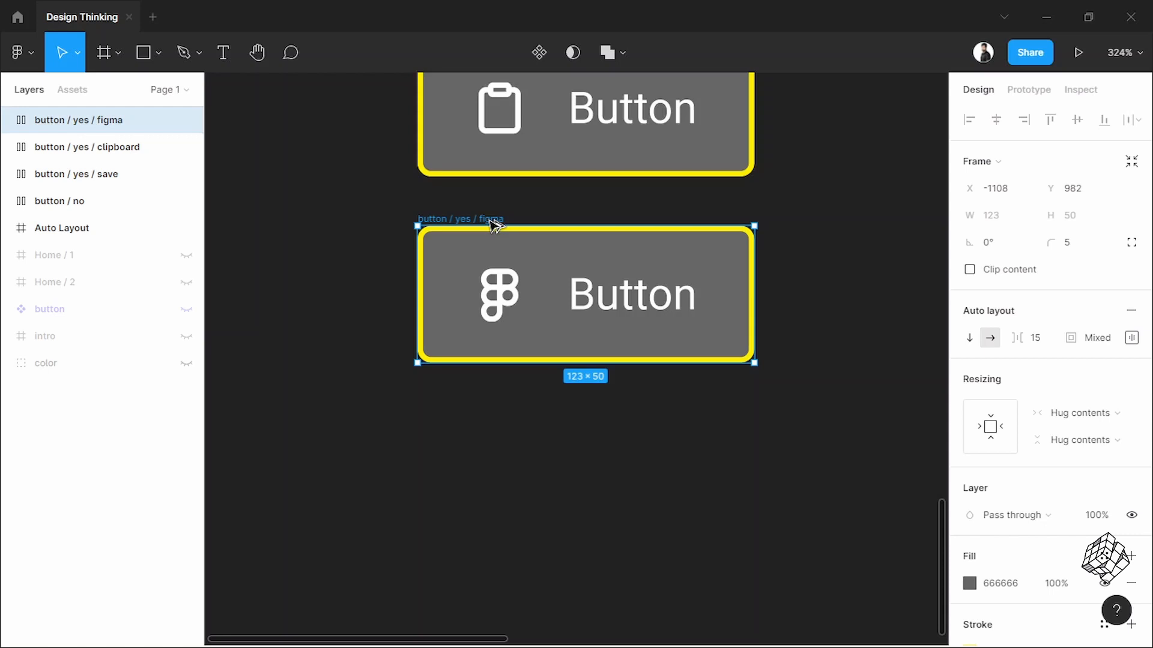
Add the cpu and film icon variants from the figma one, then select all button frames
click(7, 120)
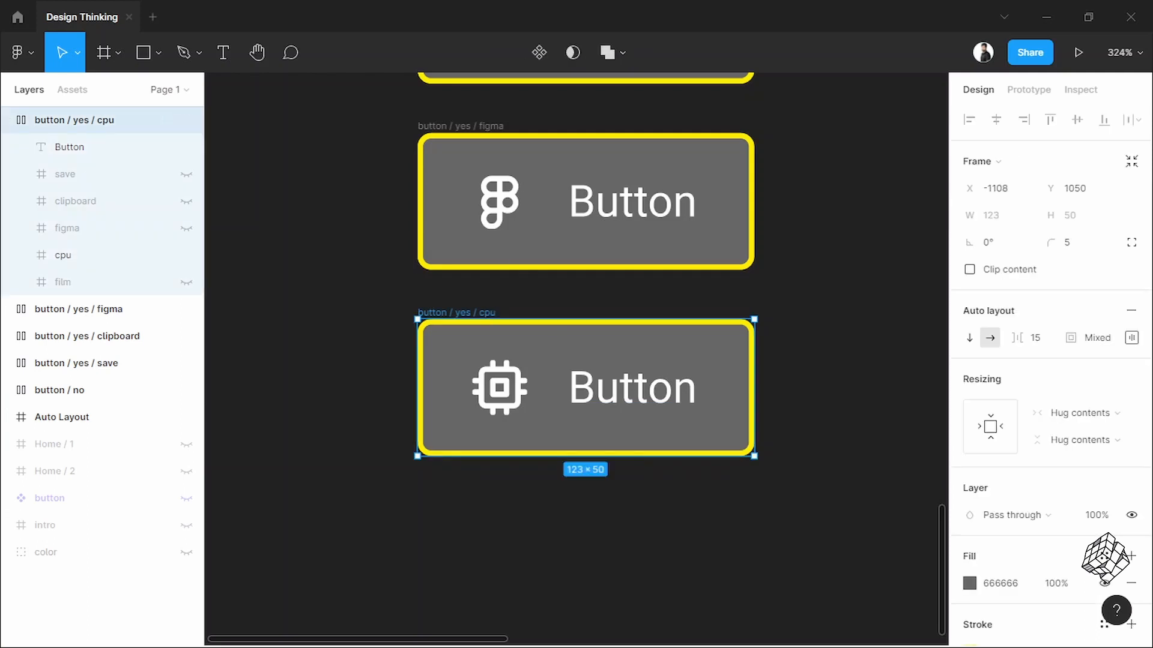
click(7, 121)
text(film)
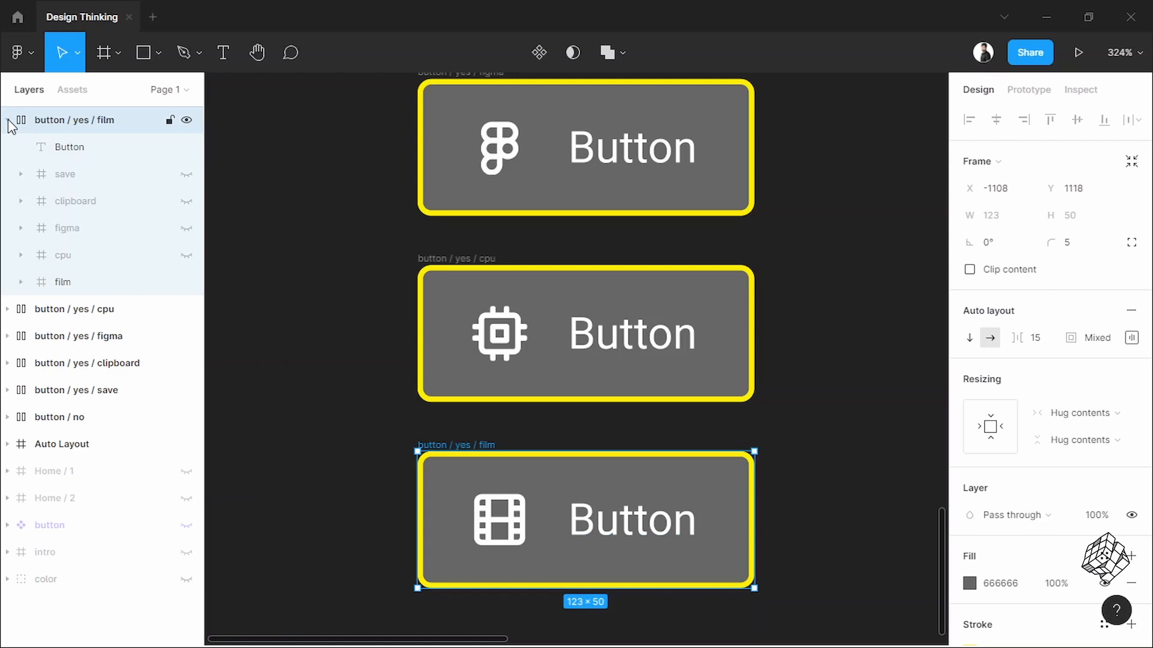
click(20, 120)
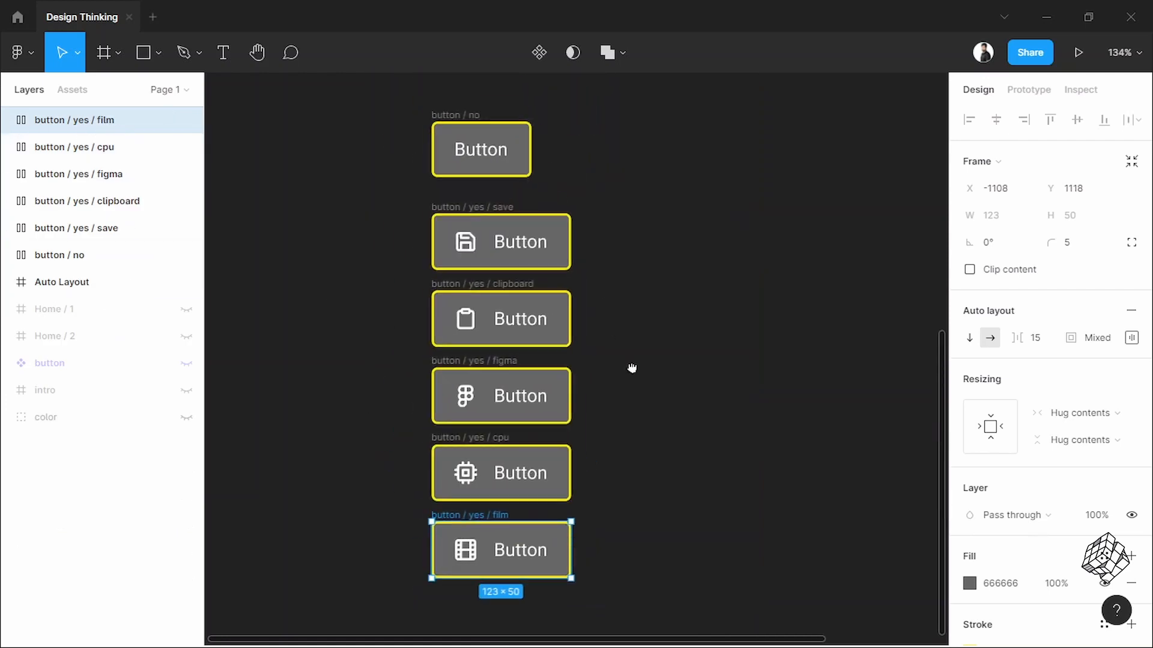
right_click(480, 148)
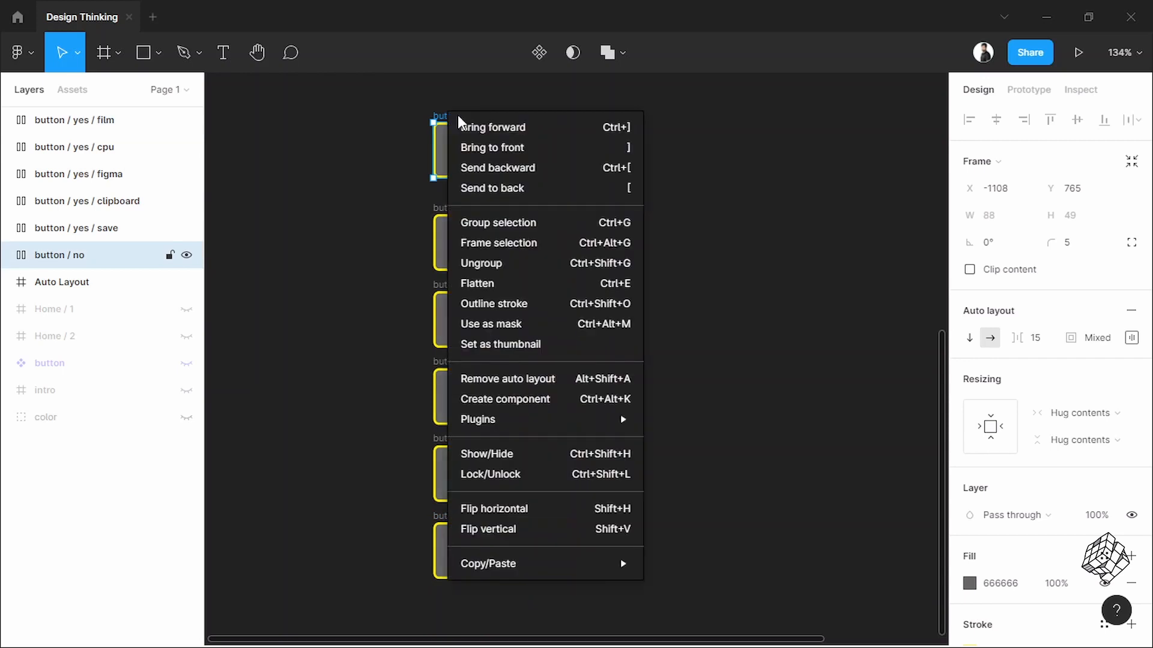
mouse_move(540, 373)
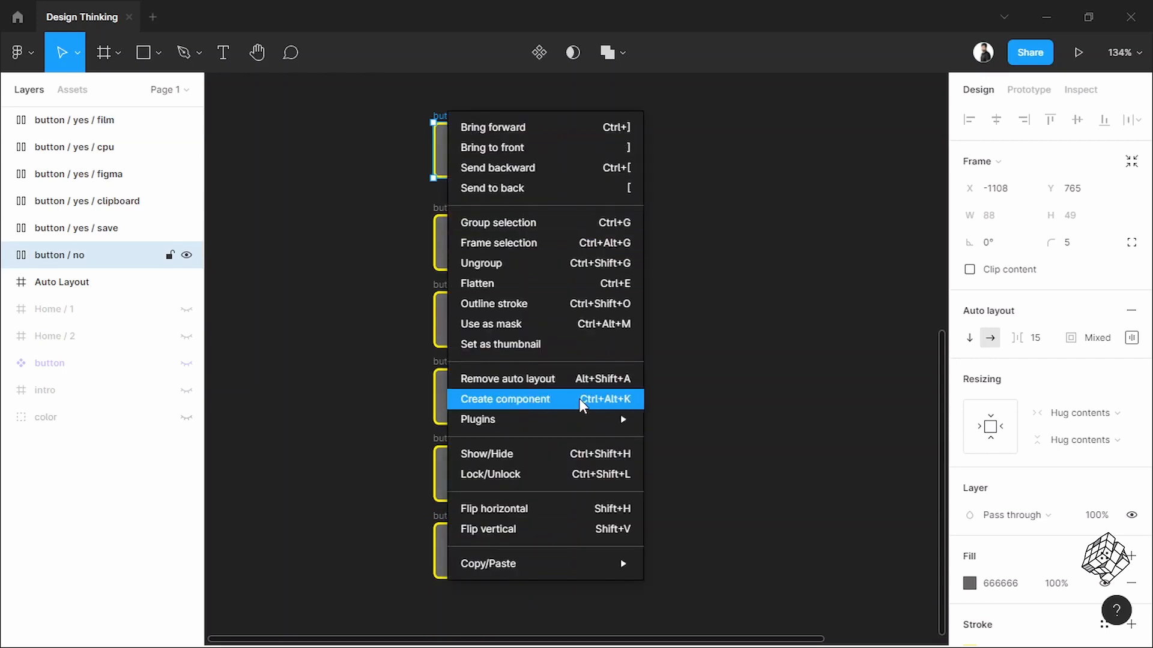
Create components from all six selected button frames
click(505, 399)
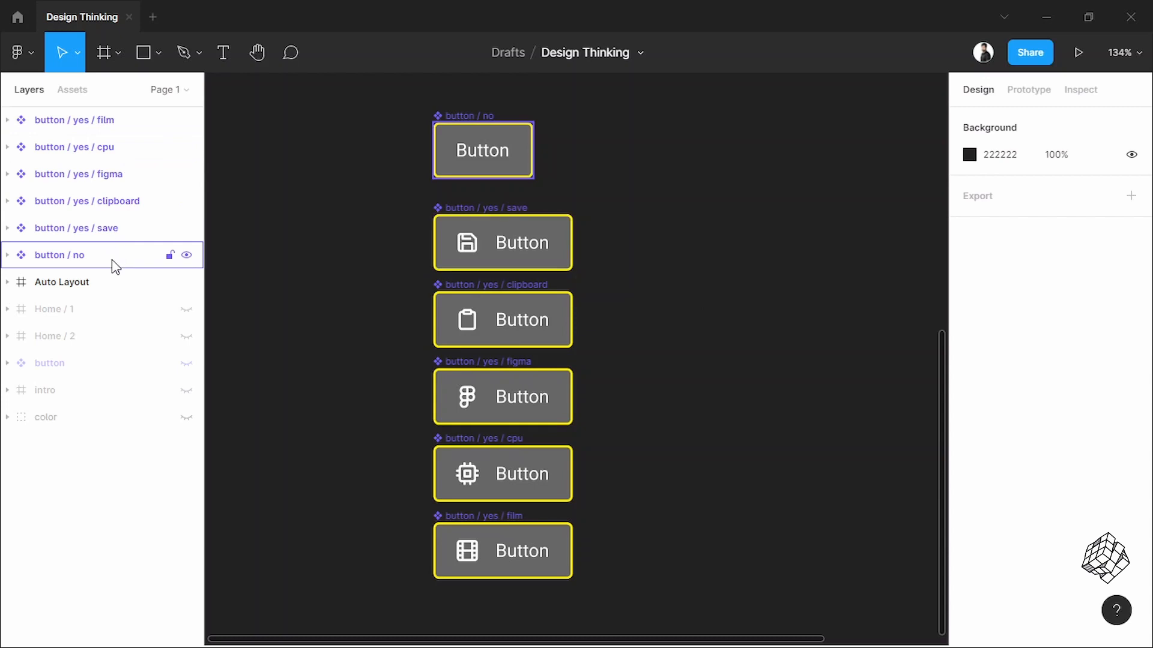
Browse the local components library's 'button' and 'button / yes' groups, then collapse them
click(72, 91)
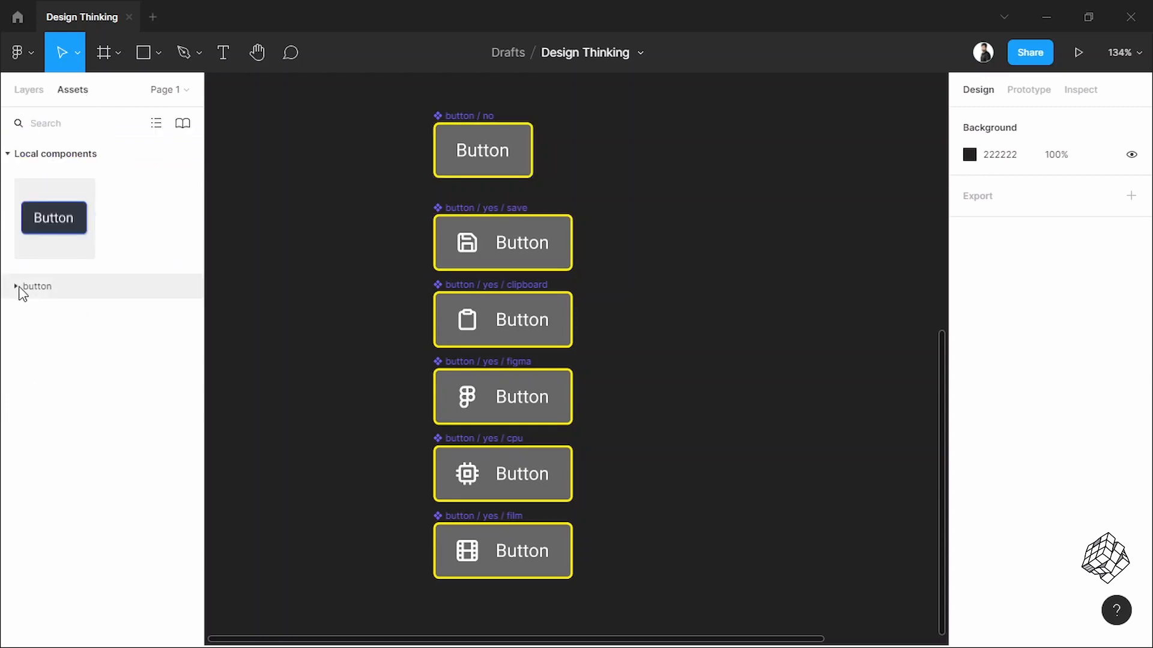
click(14, 286)
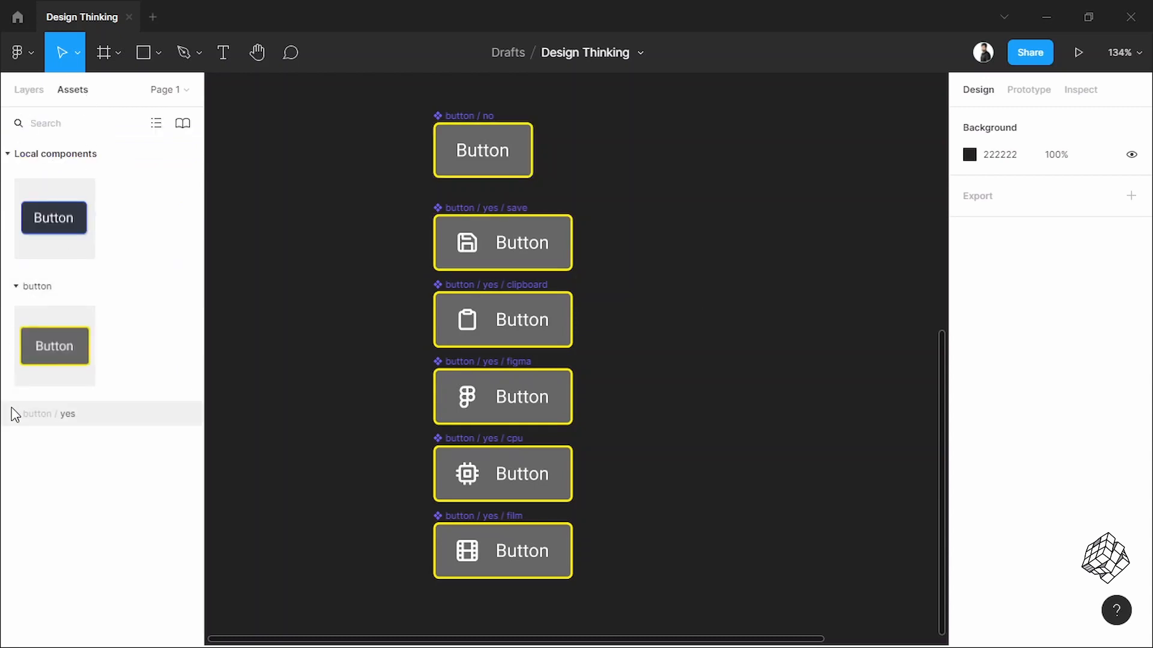
click(48, 413)
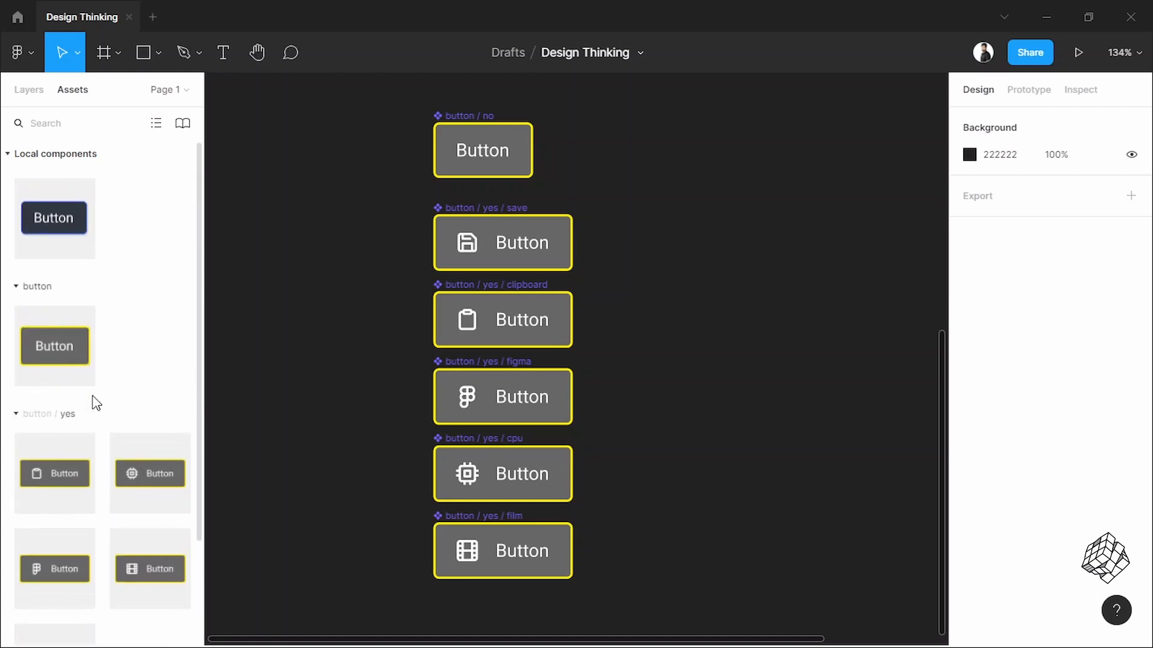
mouse_move(69, 345)
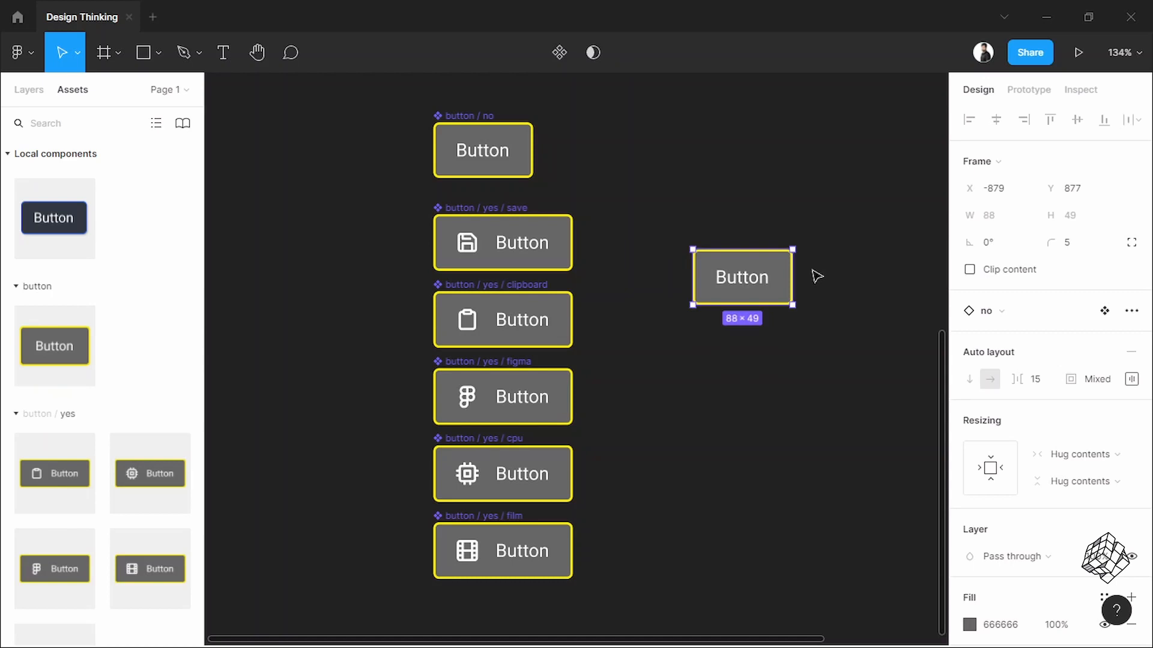
click(263, 332)
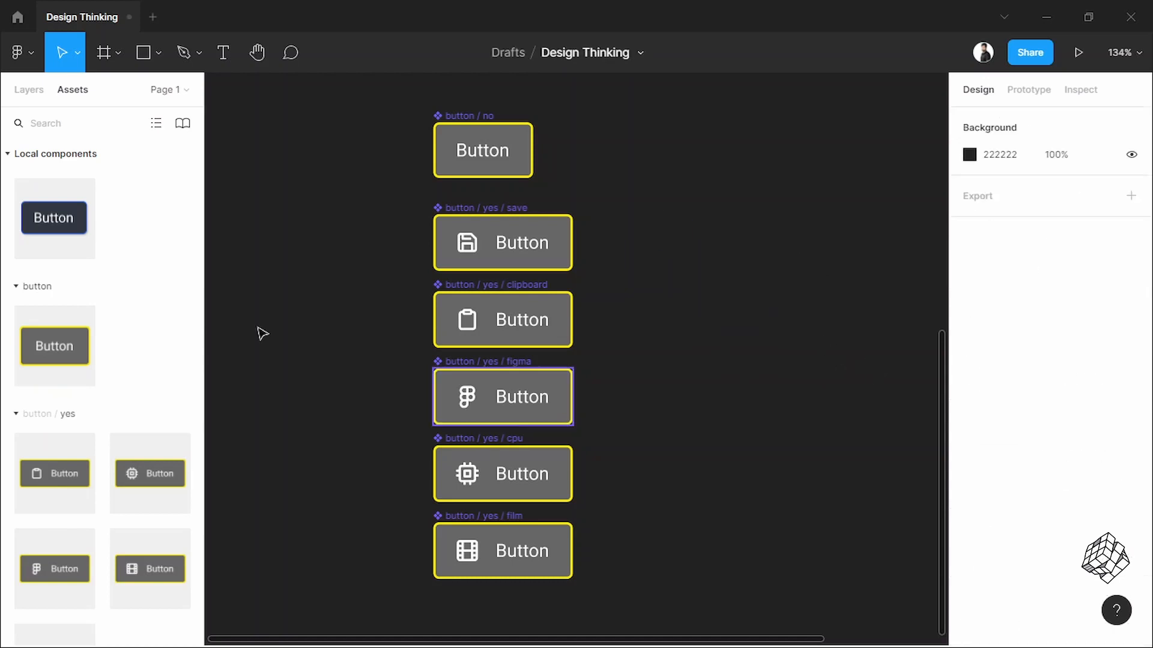
click(36, 286)
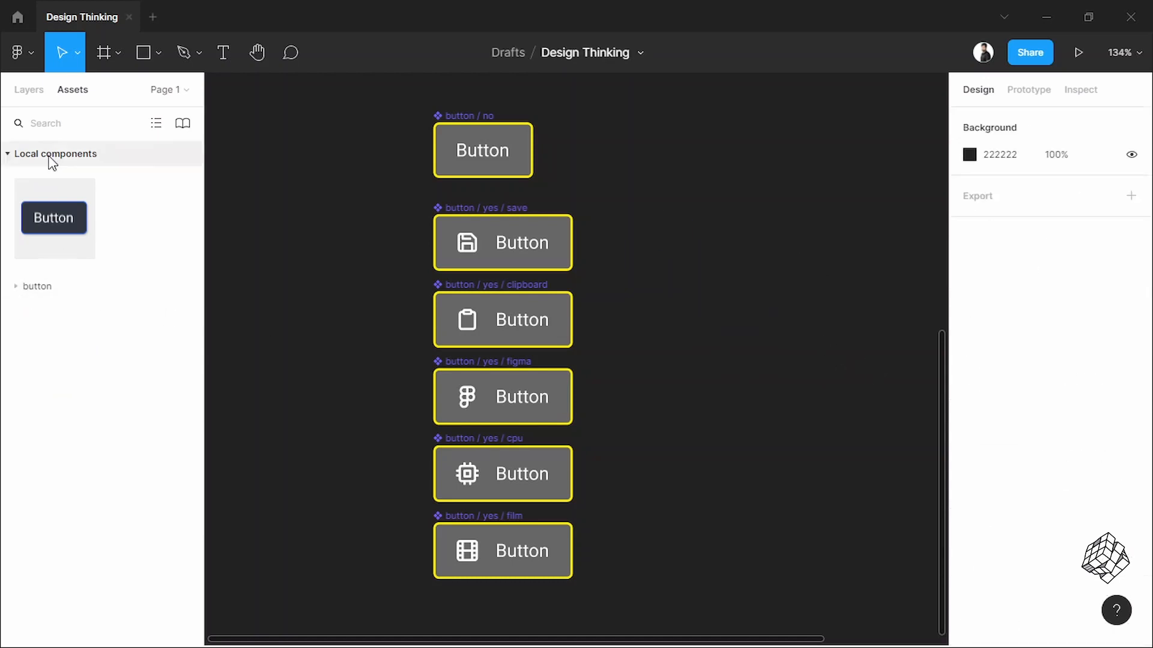
click(29, 90)
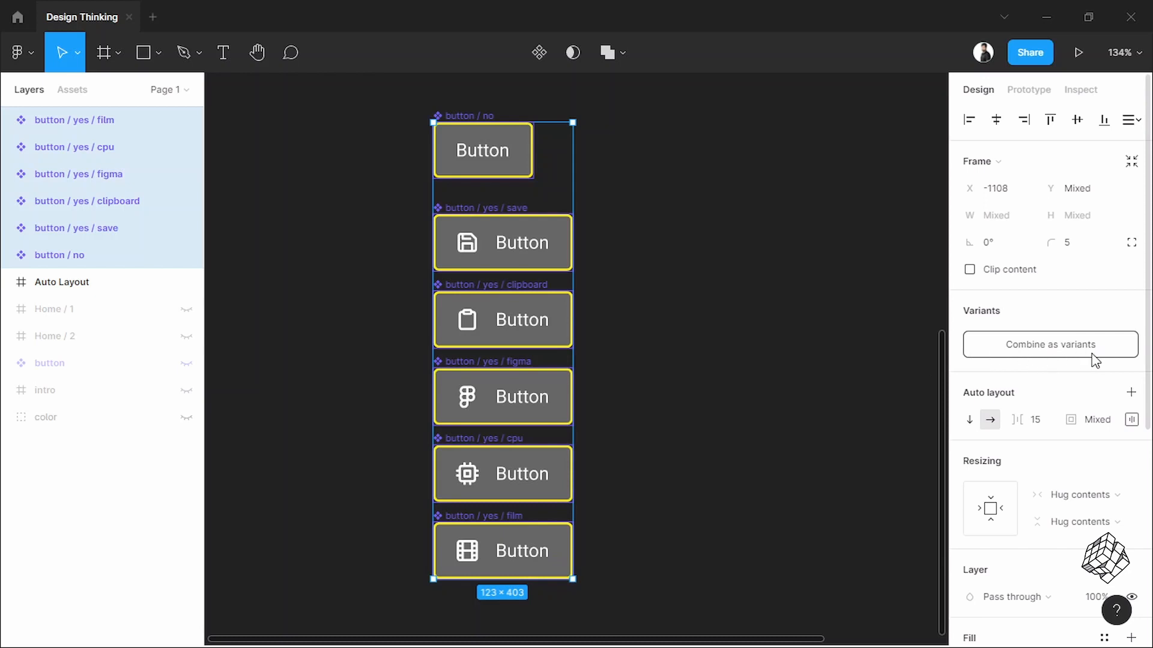
mouse_move(1008, 359)
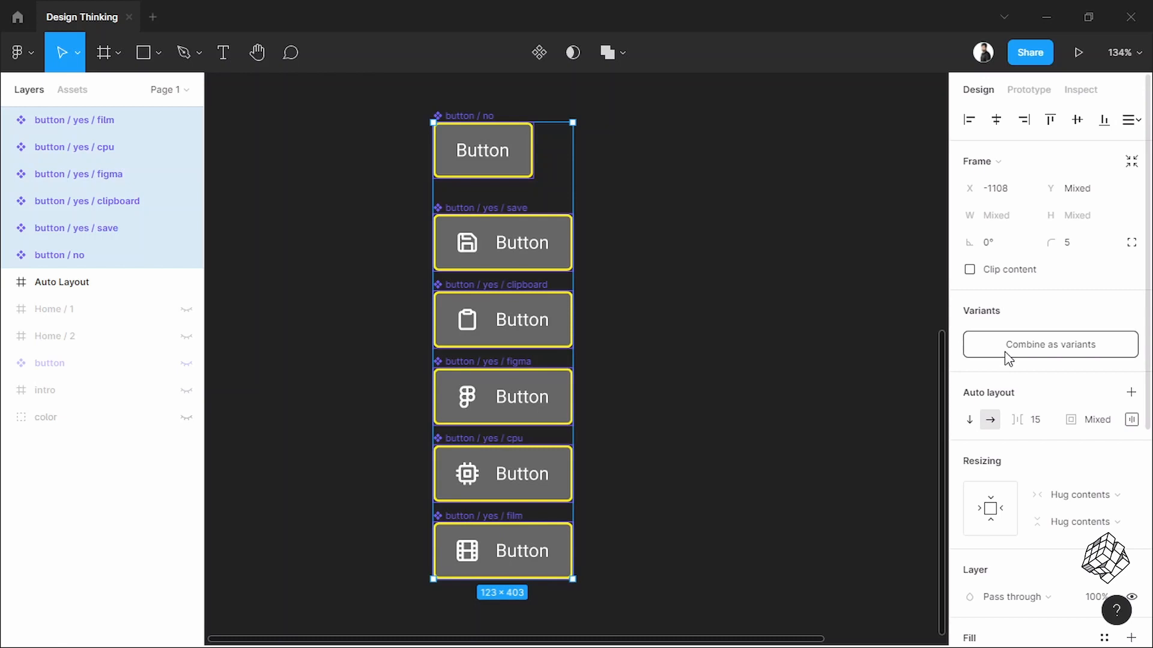
Combine the buttons as variants with properties 'Icon' and 'Names'
click(1049, 344)
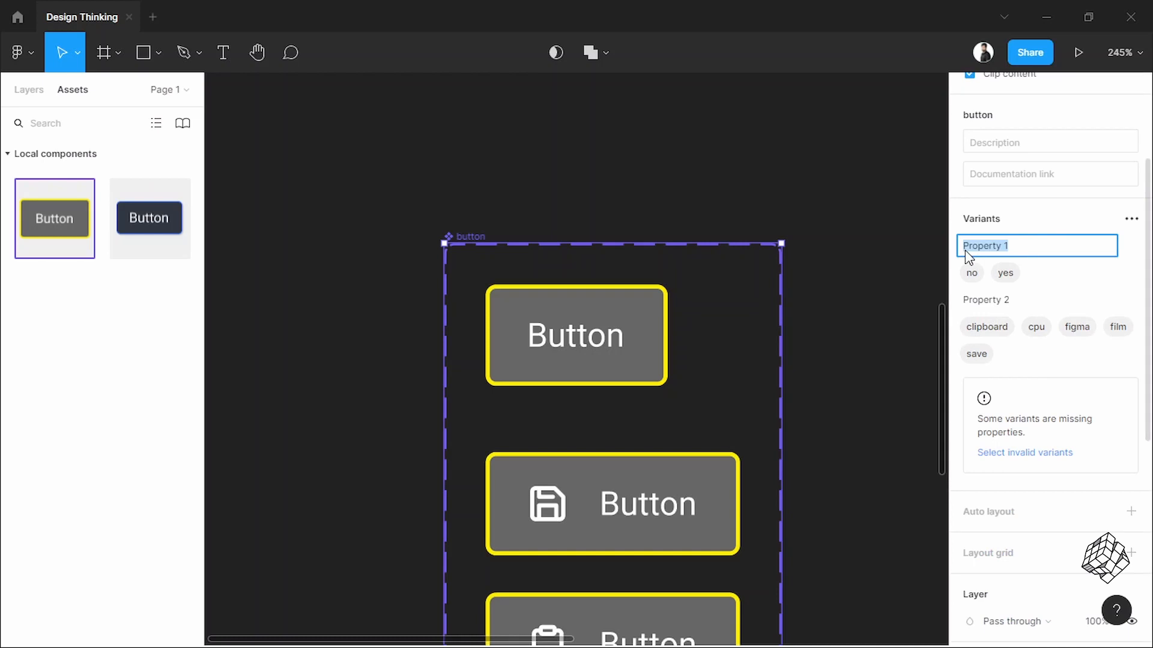
text(Icon)
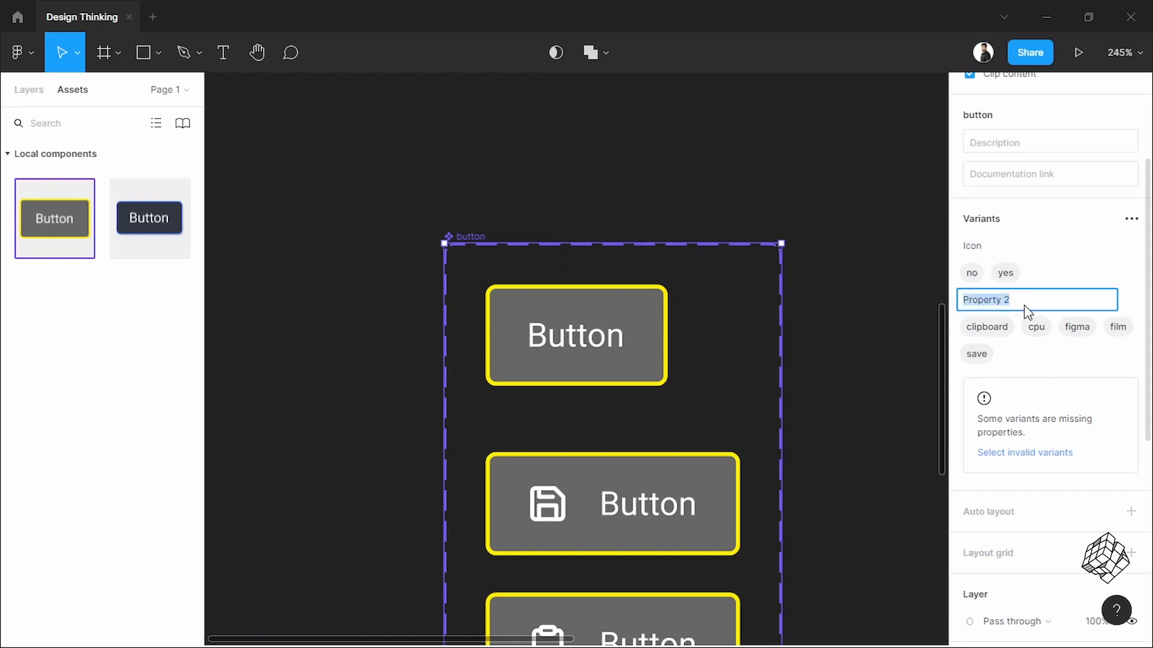
text(Names)
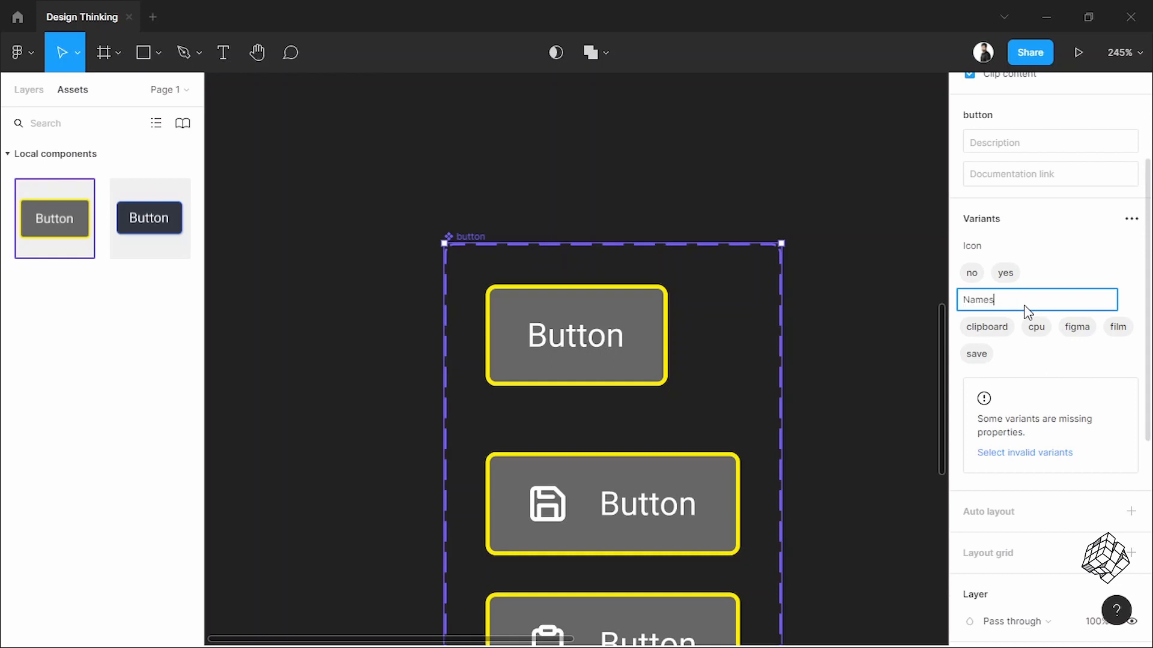
mouse_move(939, 271)
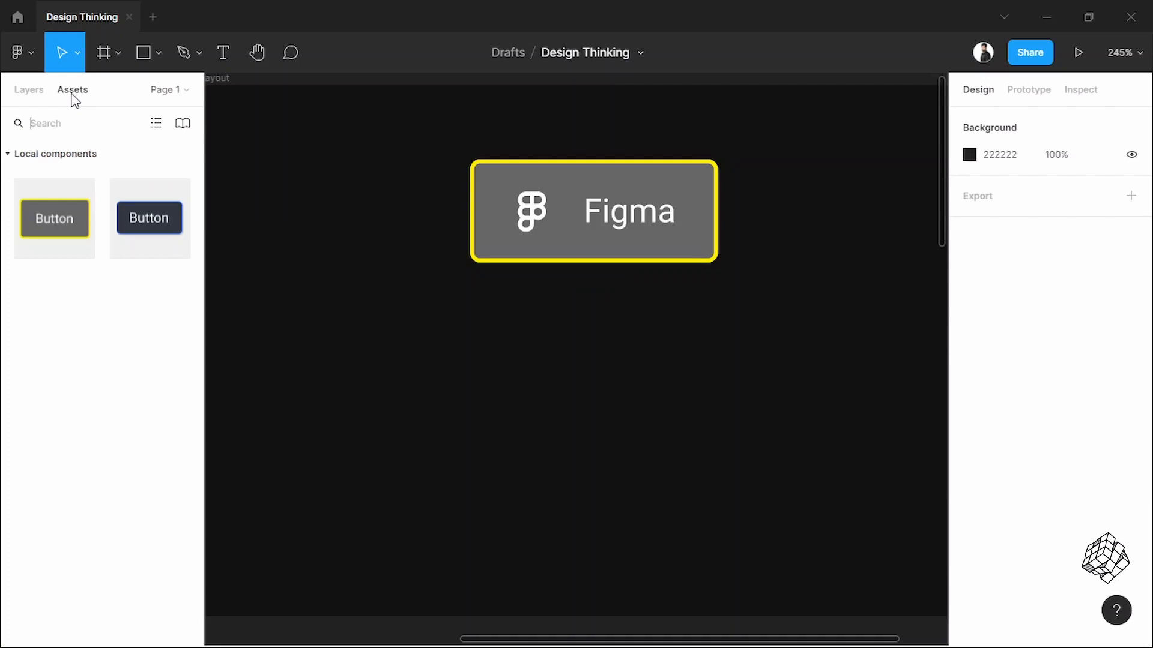
Drop a button instance on the canvas, turn Icon on, choose clipboard, and start the prototype preview
drag(54, 219, 97, 234)
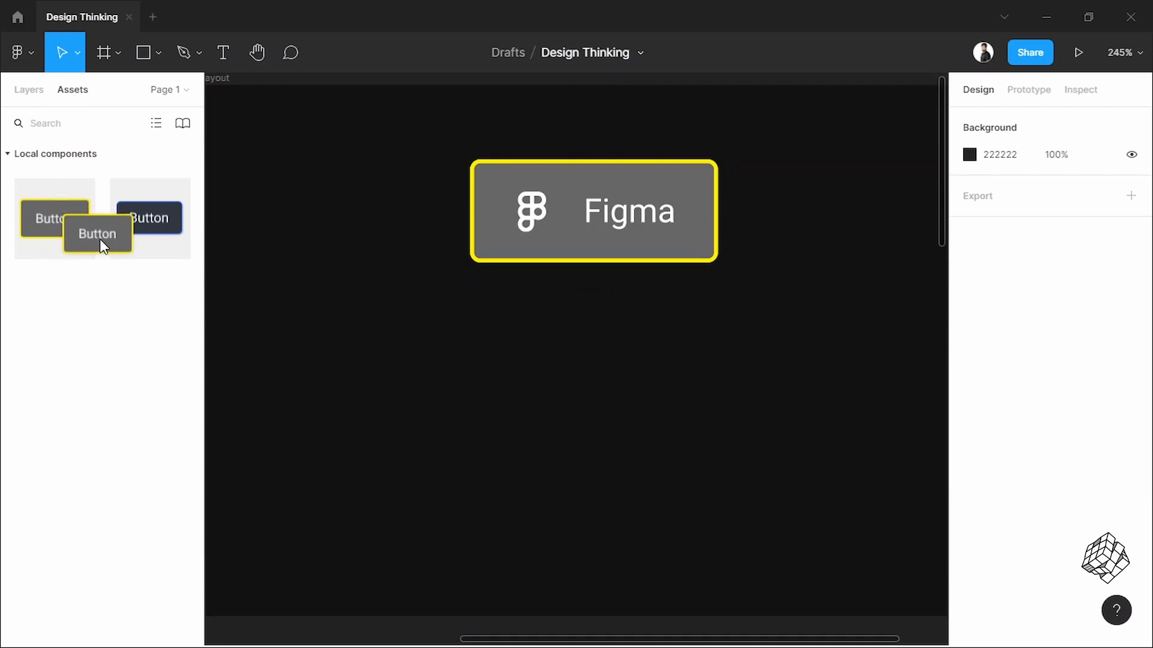
drag(96, 234, 575, 414)
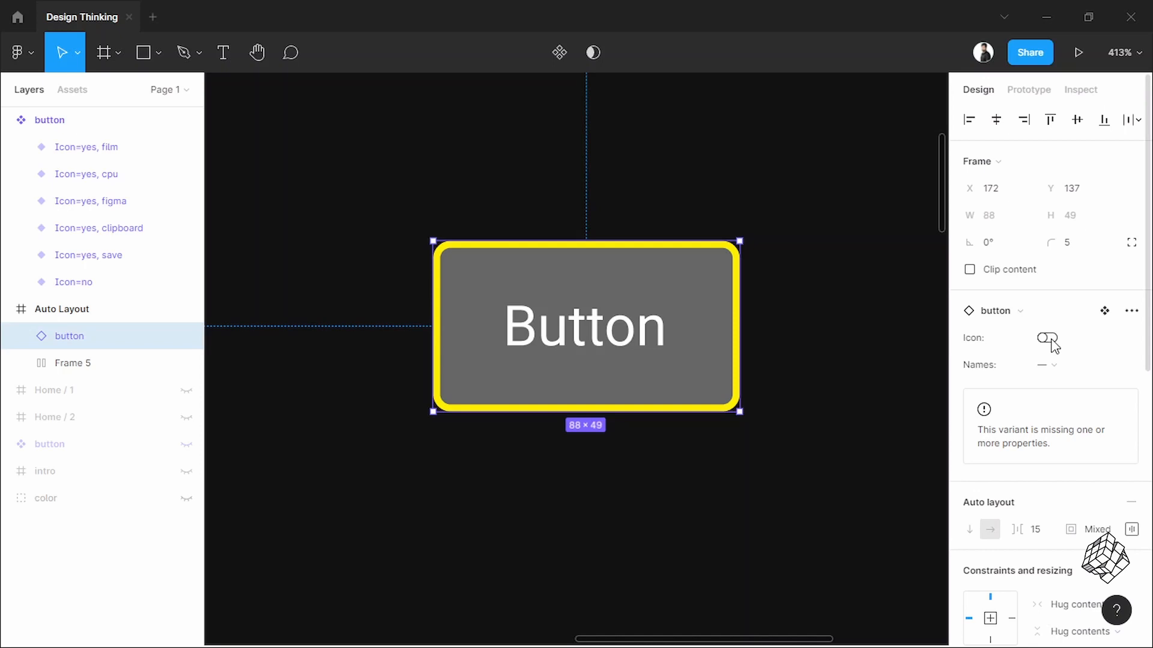
click(1049, 365)
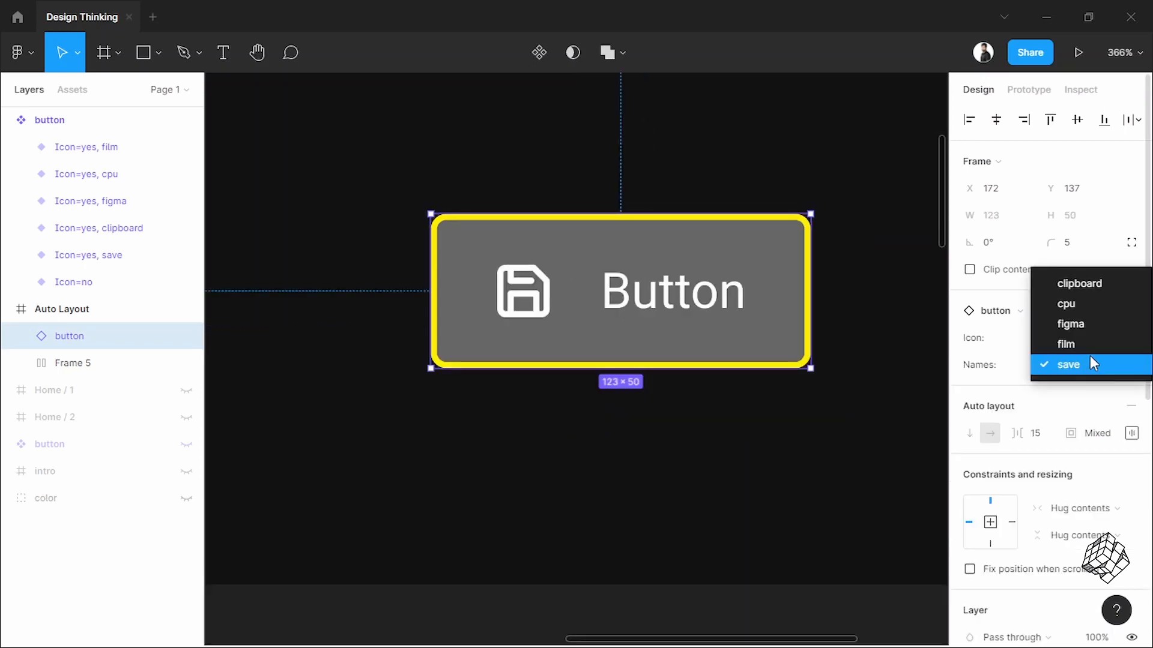
click(1065, 365)
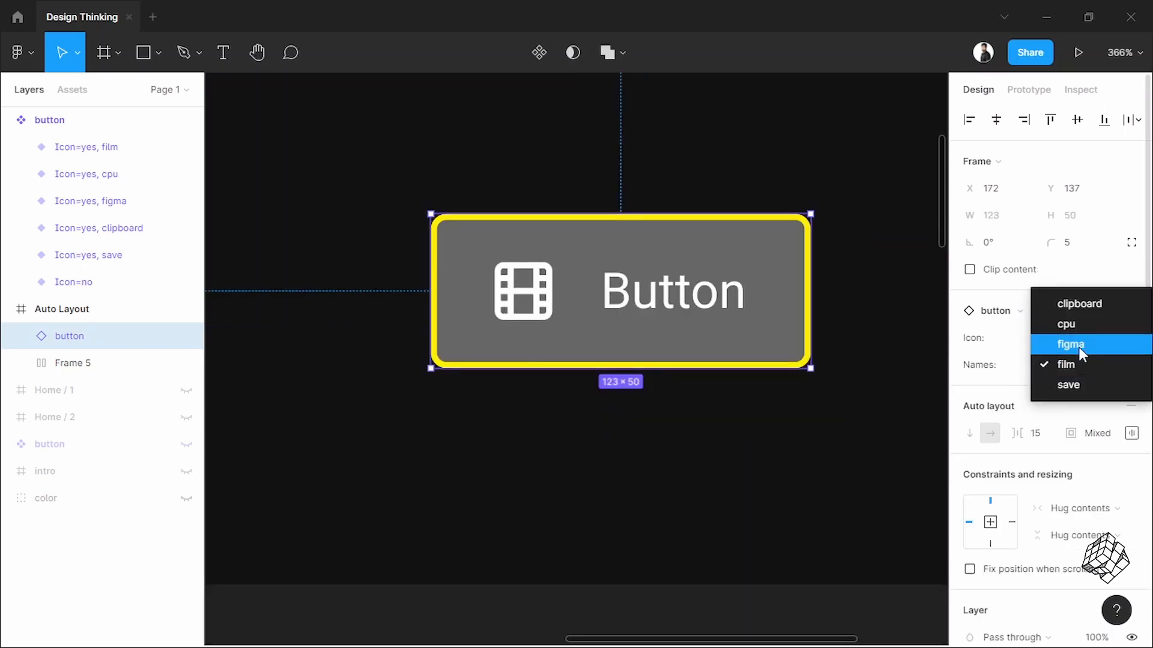
click(1070, 345)
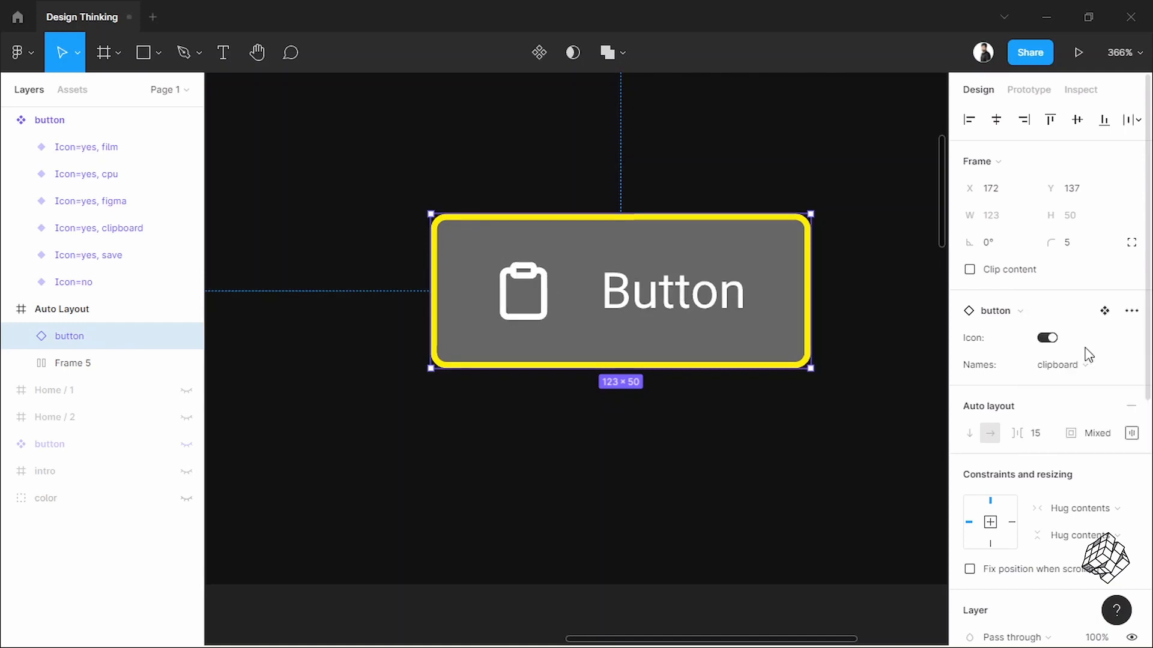
click(1079, 52)
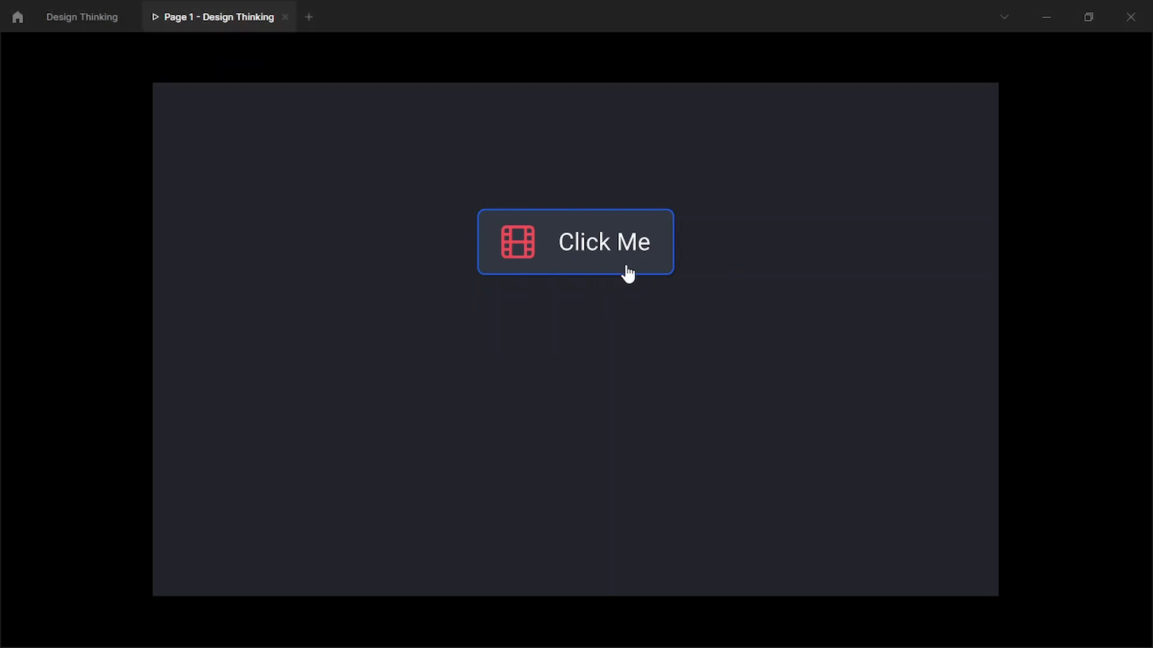
Press Click Me repeatedly to toggle the 'You are a wonderful person' message
click(575, 241)
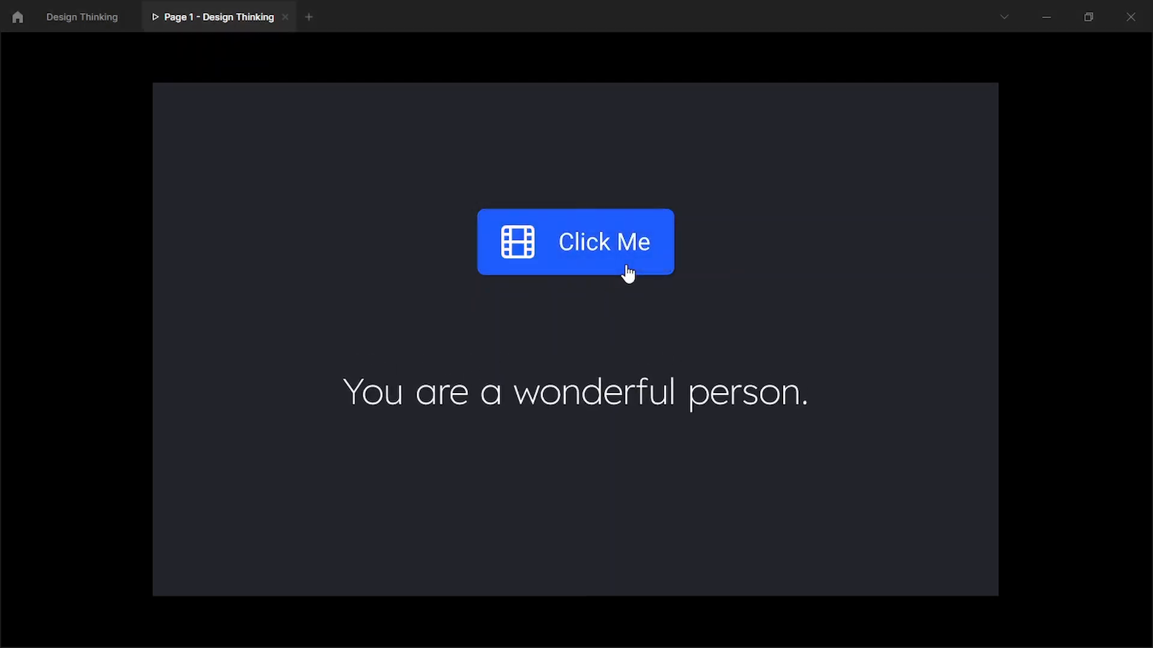
click(575, 242)
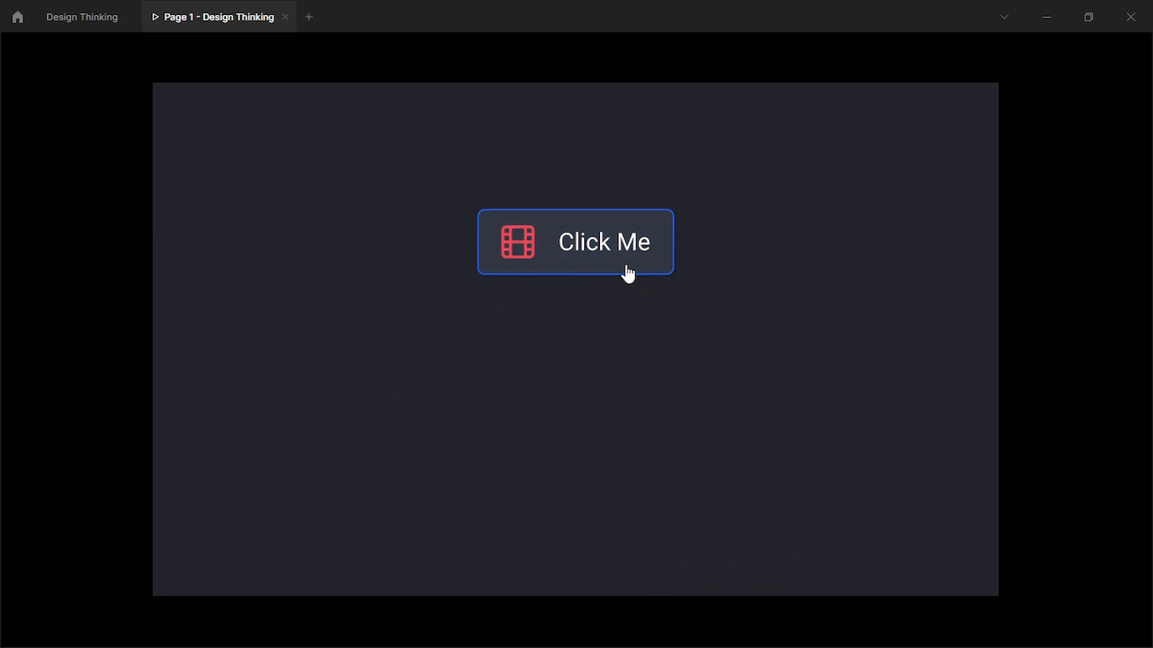
click(575, 242)
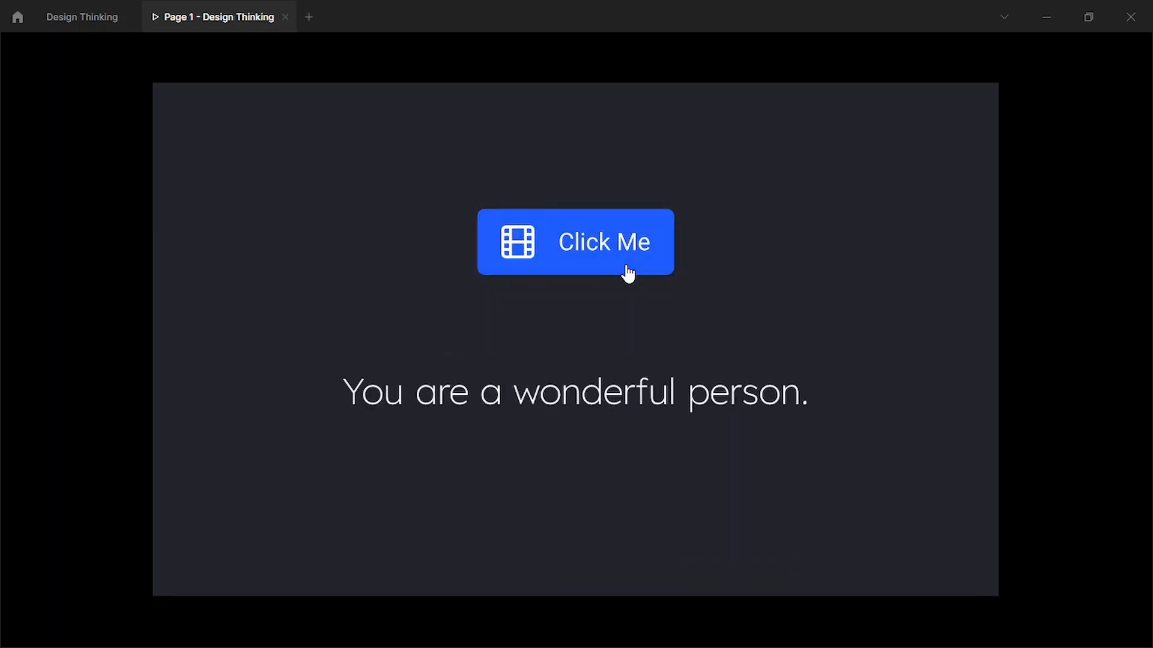
click(575, 242)
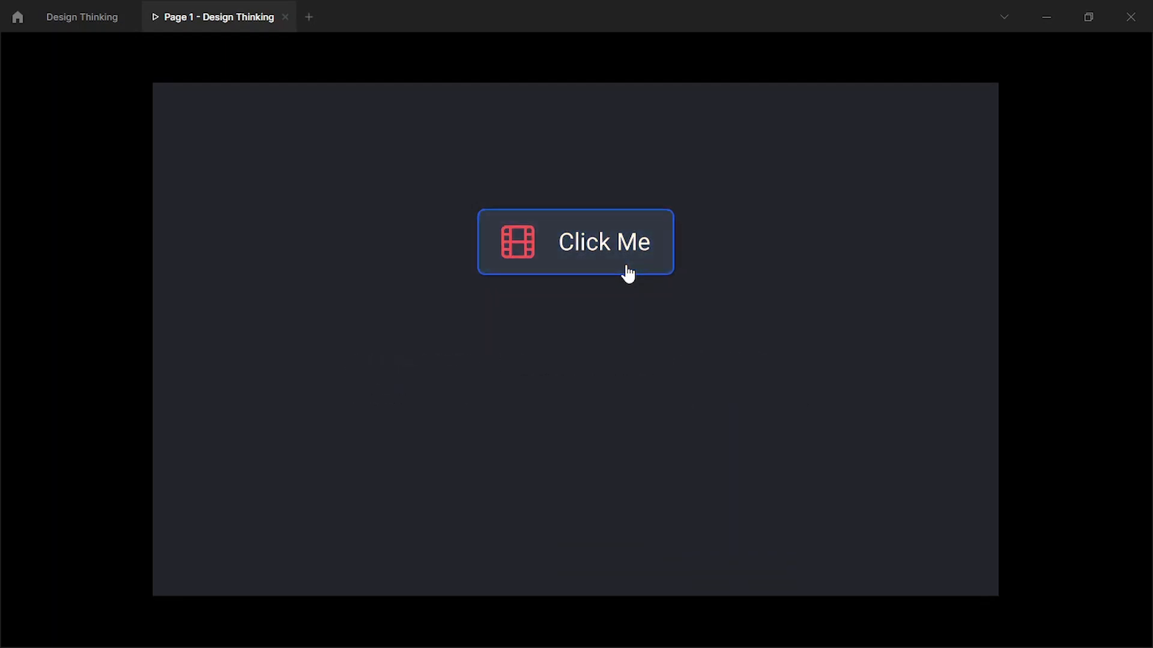
click(575, 241)
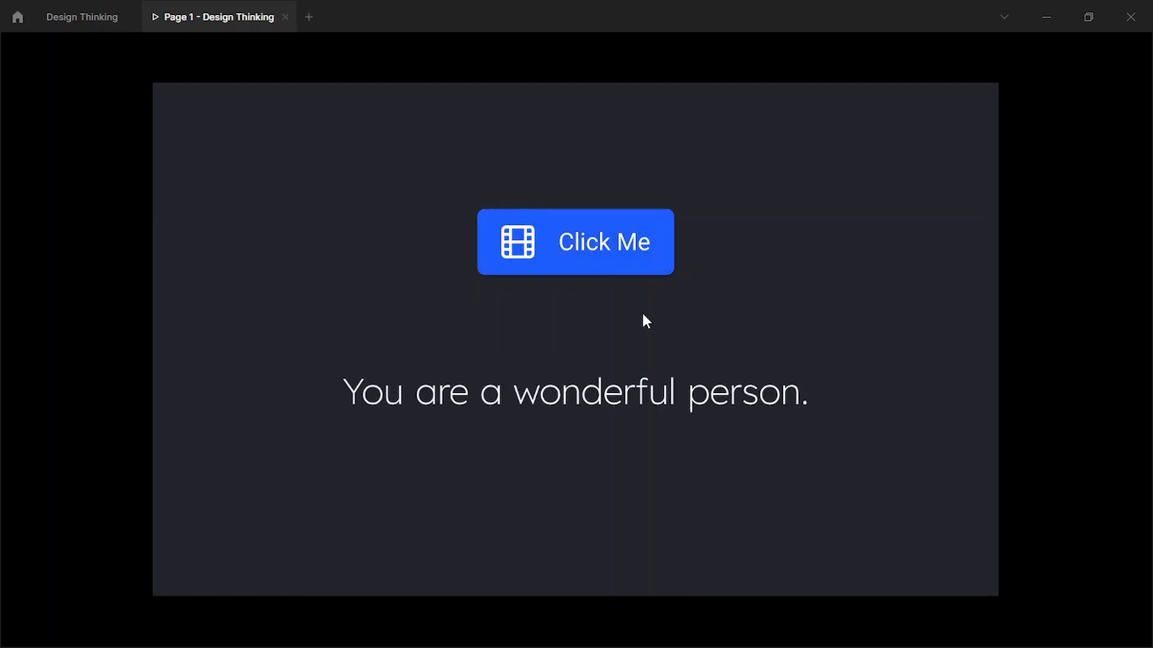